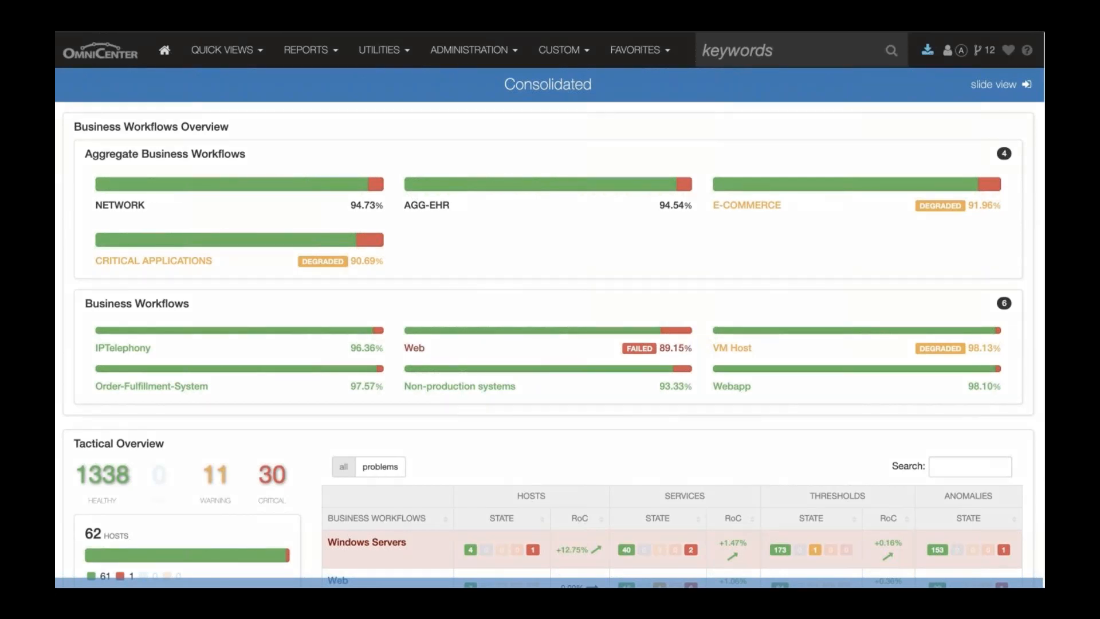
mouse_move(336, 54)
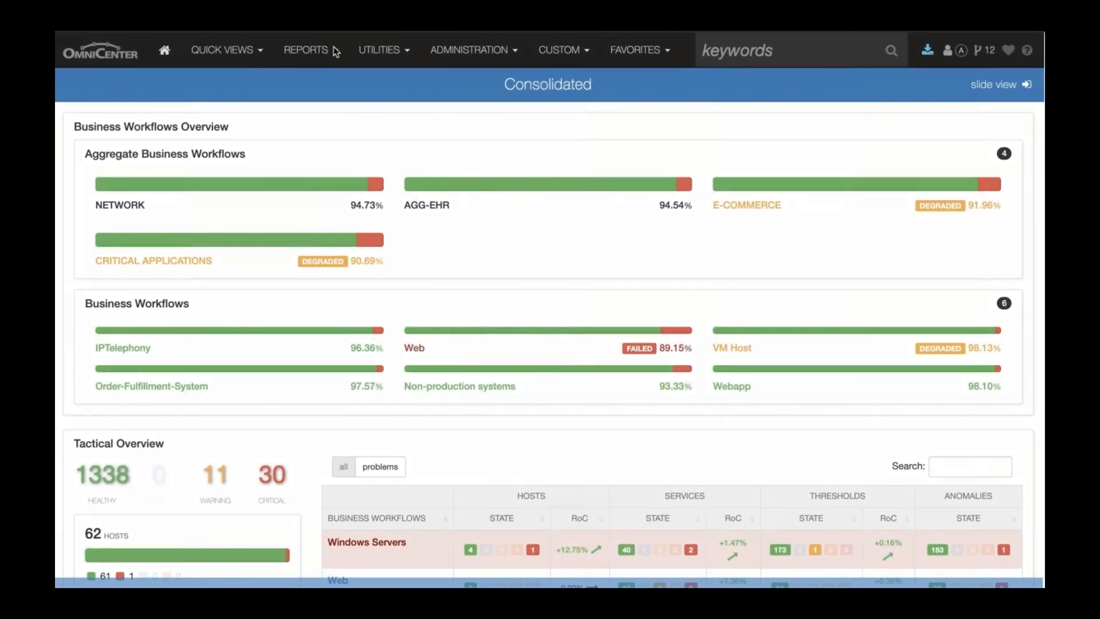
- Build a Top Talkers report grouped by Device for TL-CORE, bandwidth in %, Inbound traffic
click(304, 49)
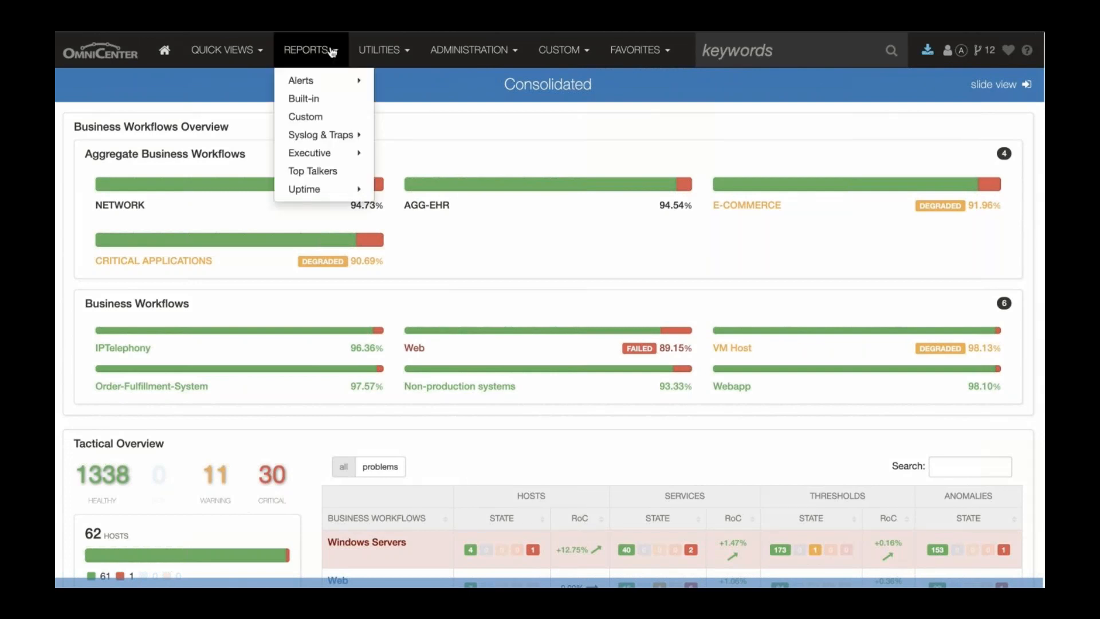
click(303, 98)
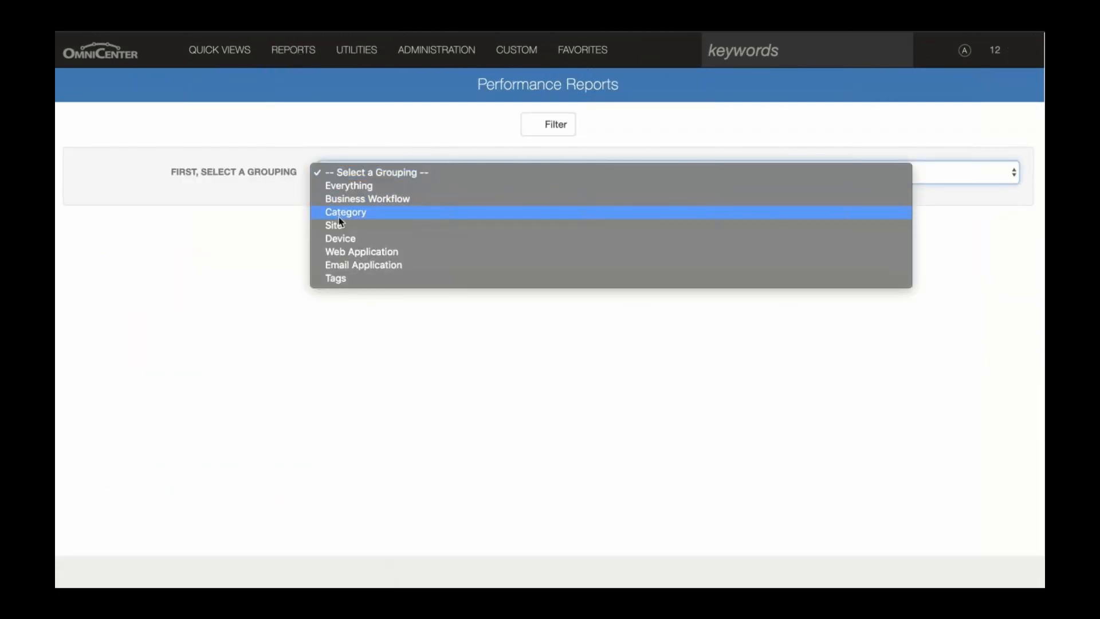
click(340, 239)
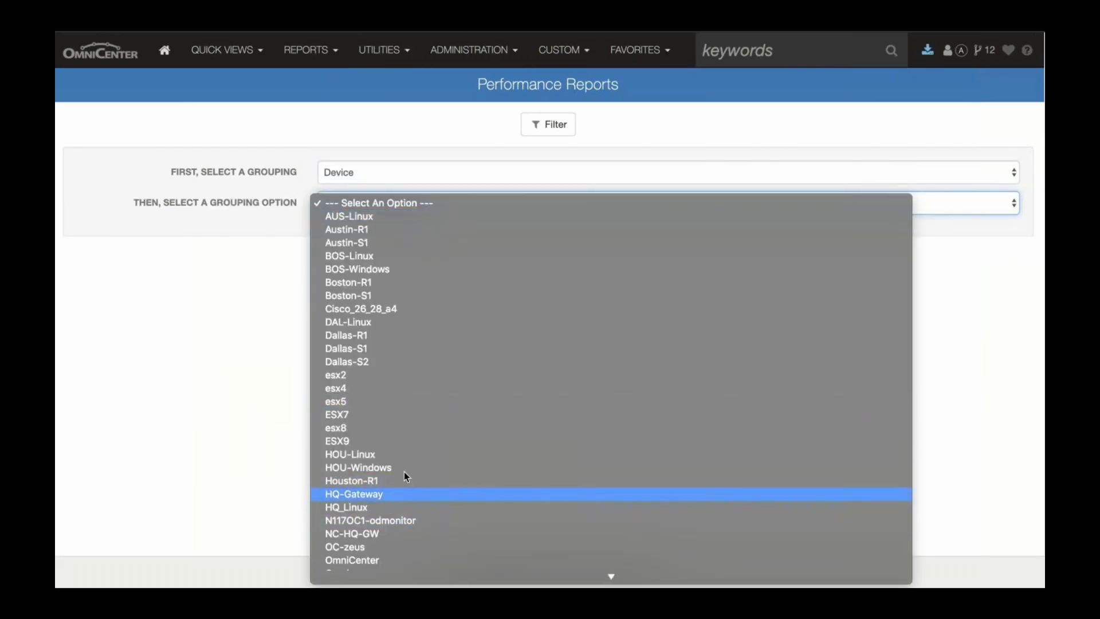
scroll(down, 3)
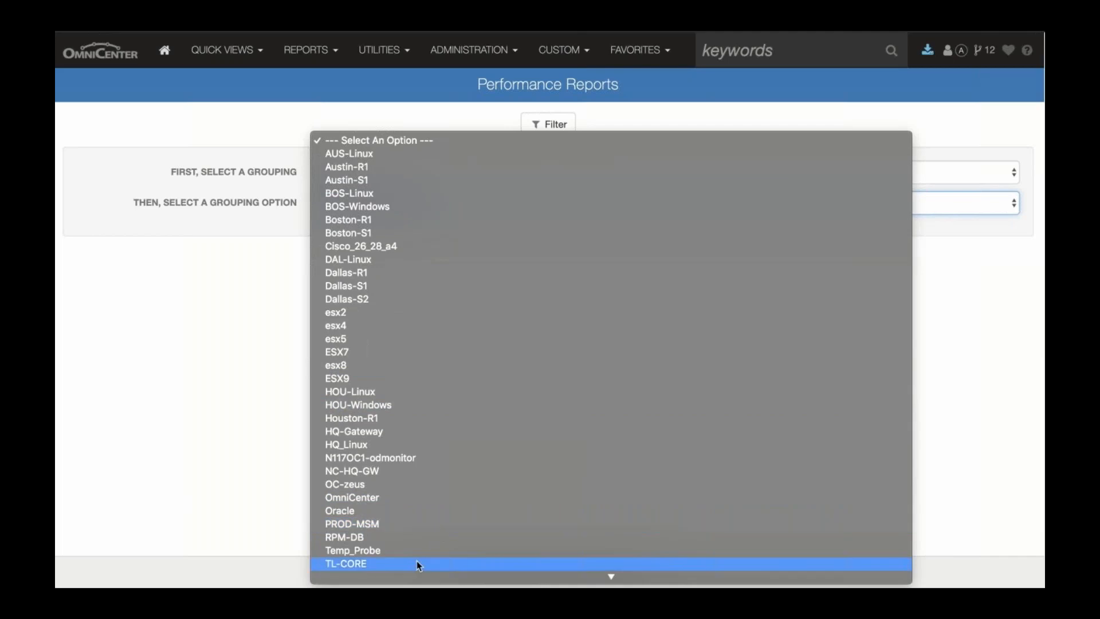
click(345, 564)
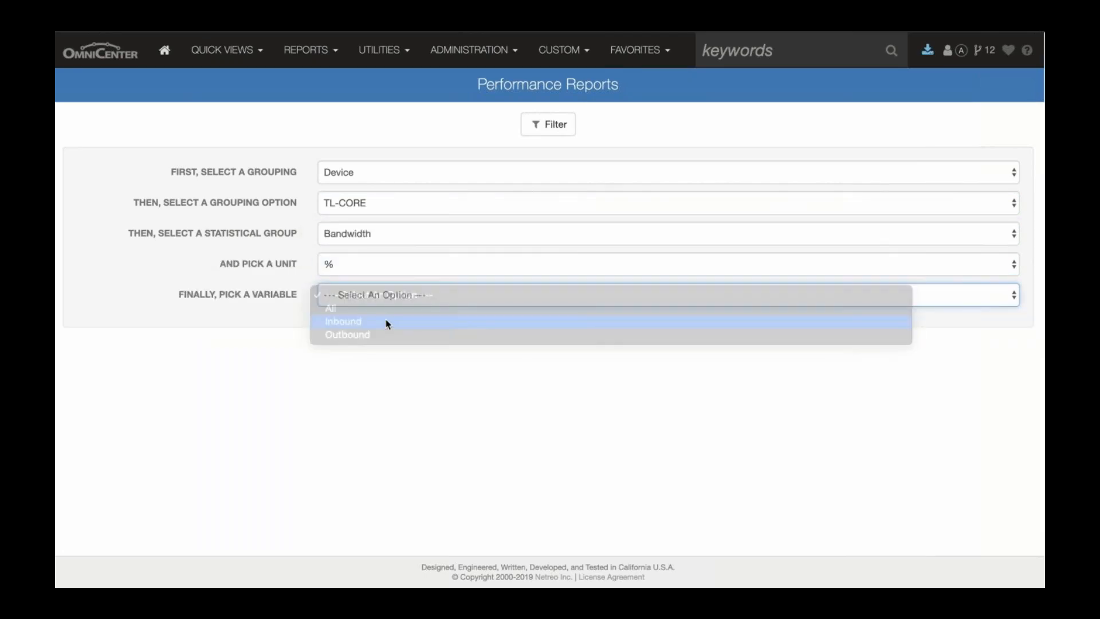
click(342, 321)
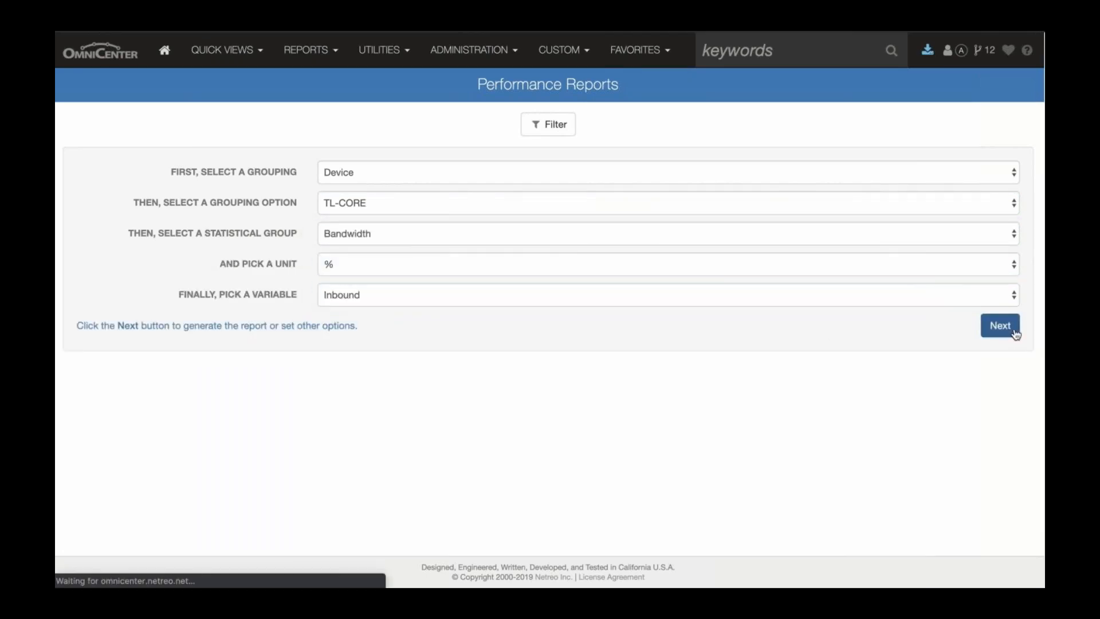
- Filter the report to sort by Peak within the Last 30 Days as a stacked histogram and rerun it
click(999, 325)
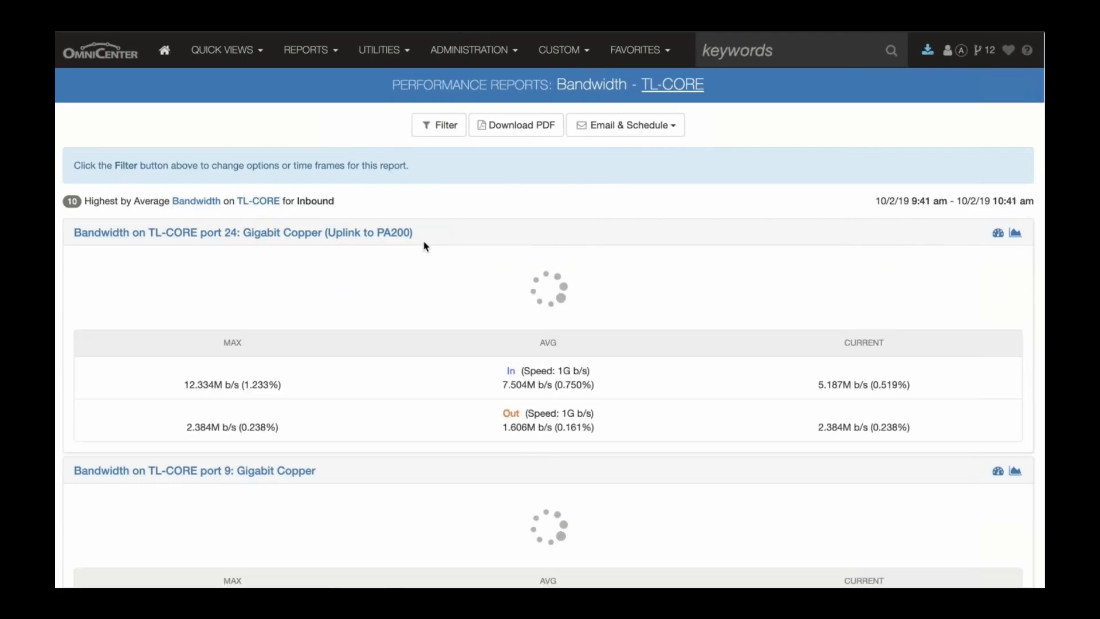
click(439, 123)
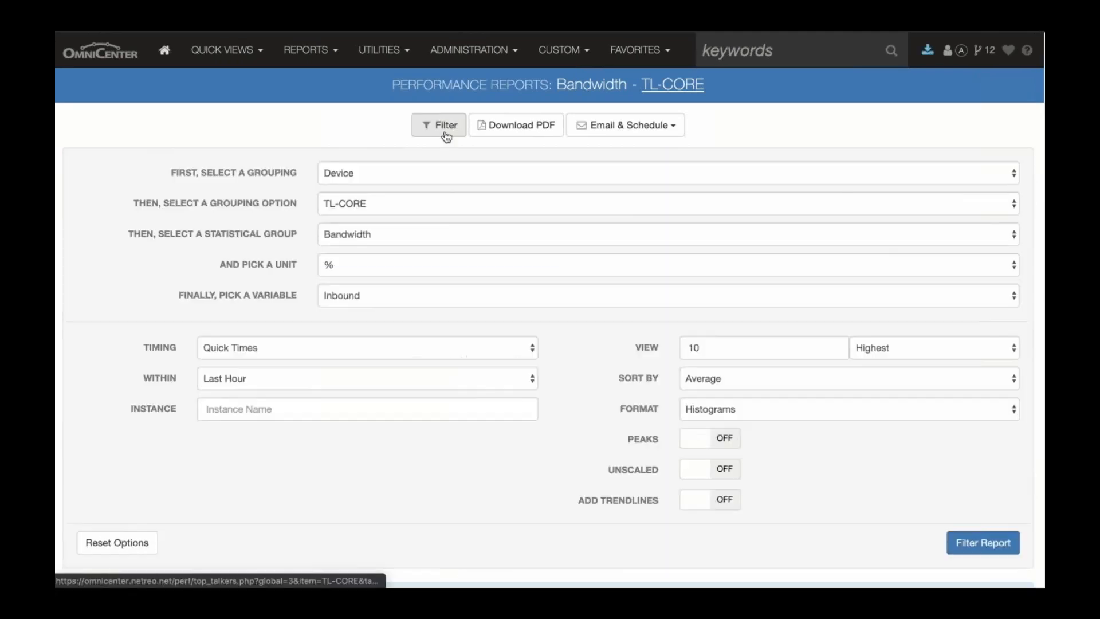
click(845, 379)
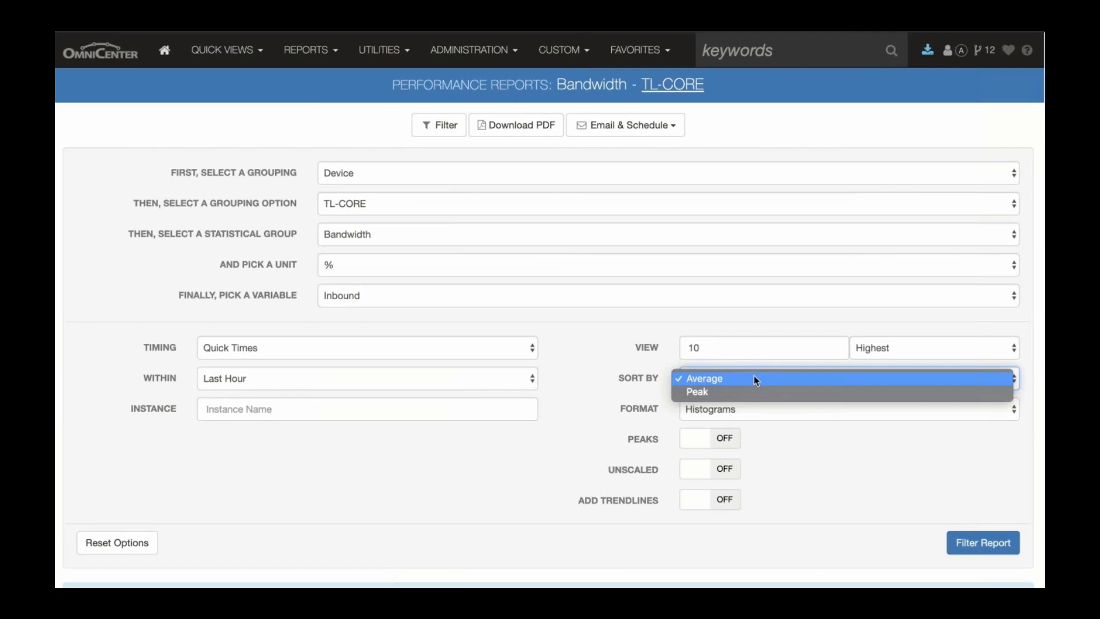
click(367, 378)
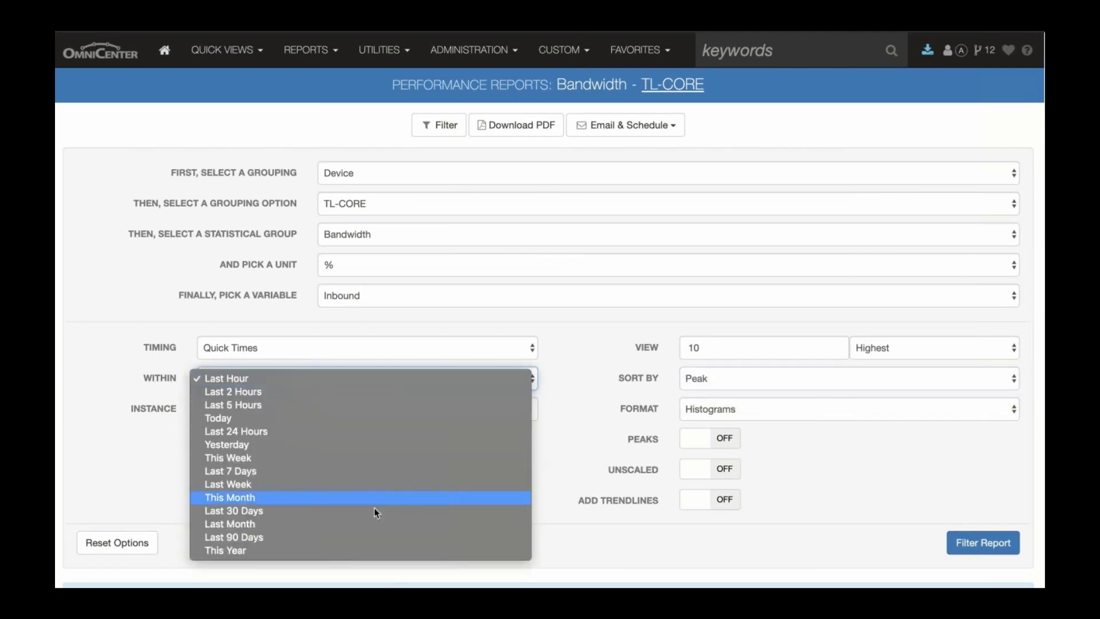
click(842, 407)
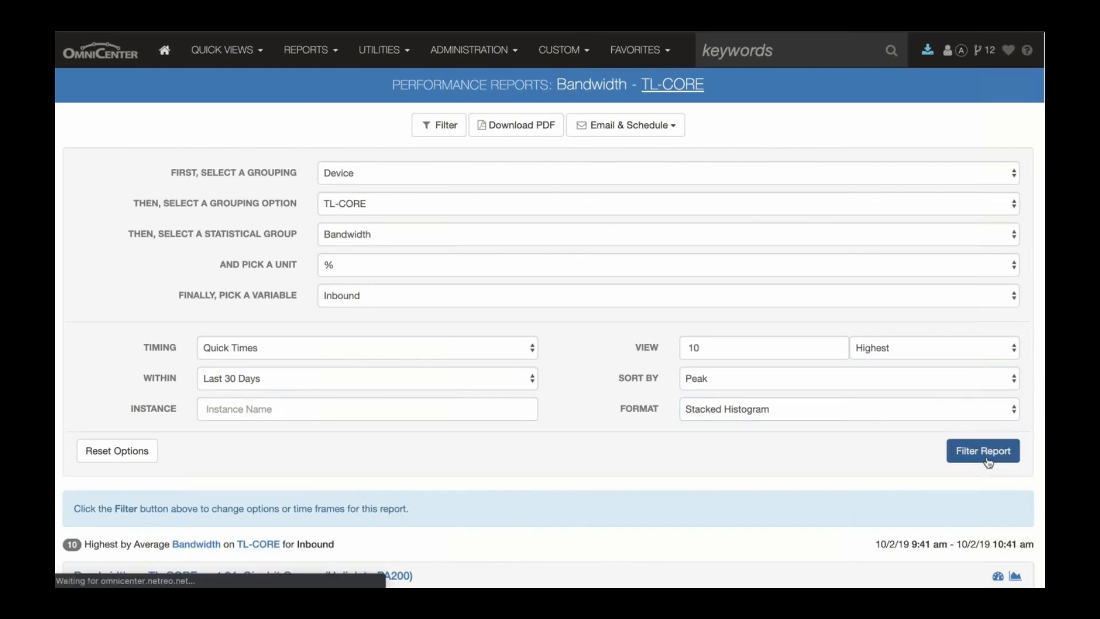
click(983, 450)
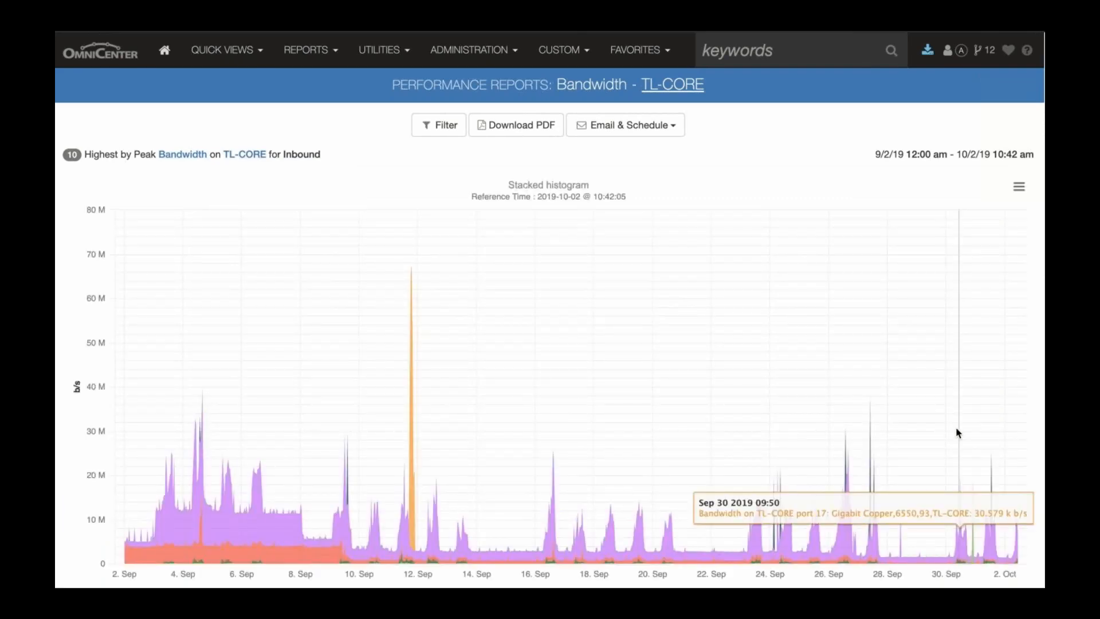
- Scroll down to the stacked histogram showing the Sep 11 inbound spike on TL-CORE port 17
scroll(down, 3)
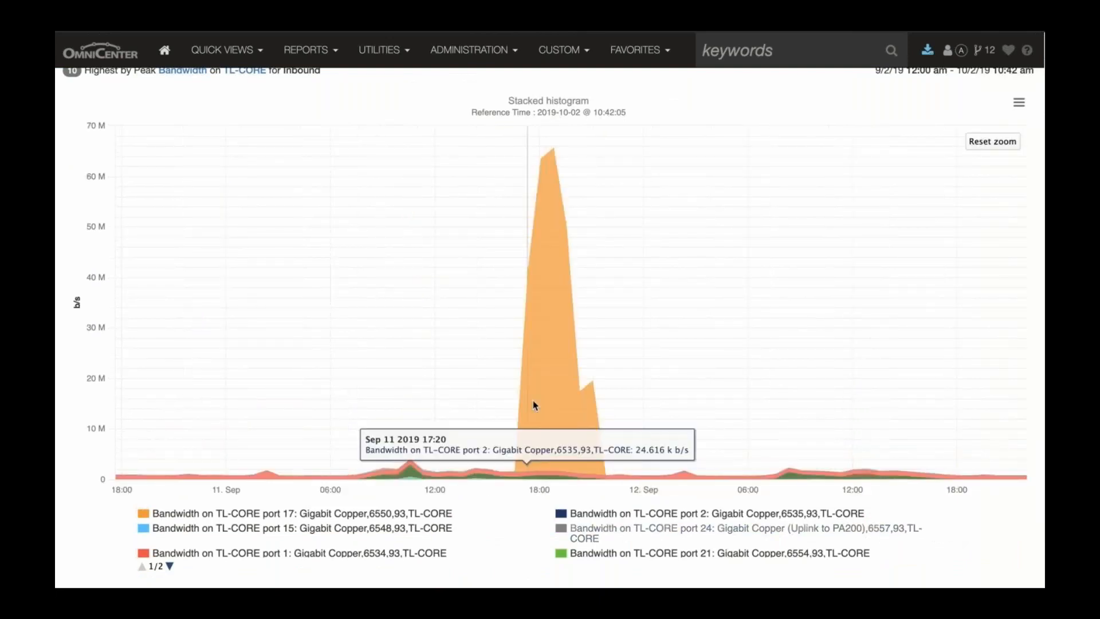
mouse_move(545, 284)
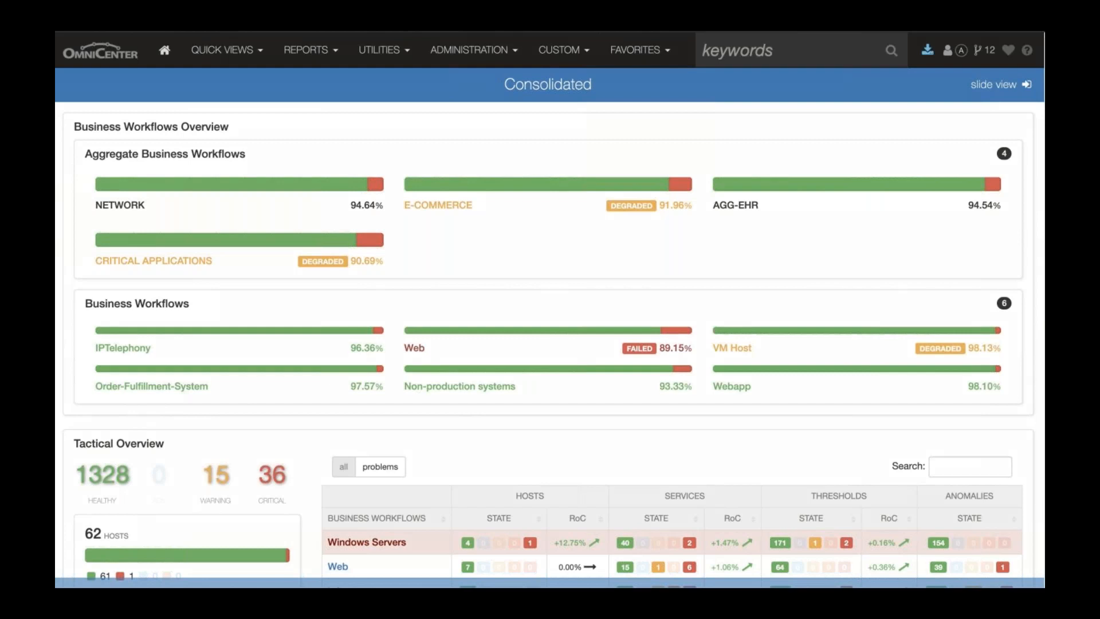
mouse_move(436, 149)
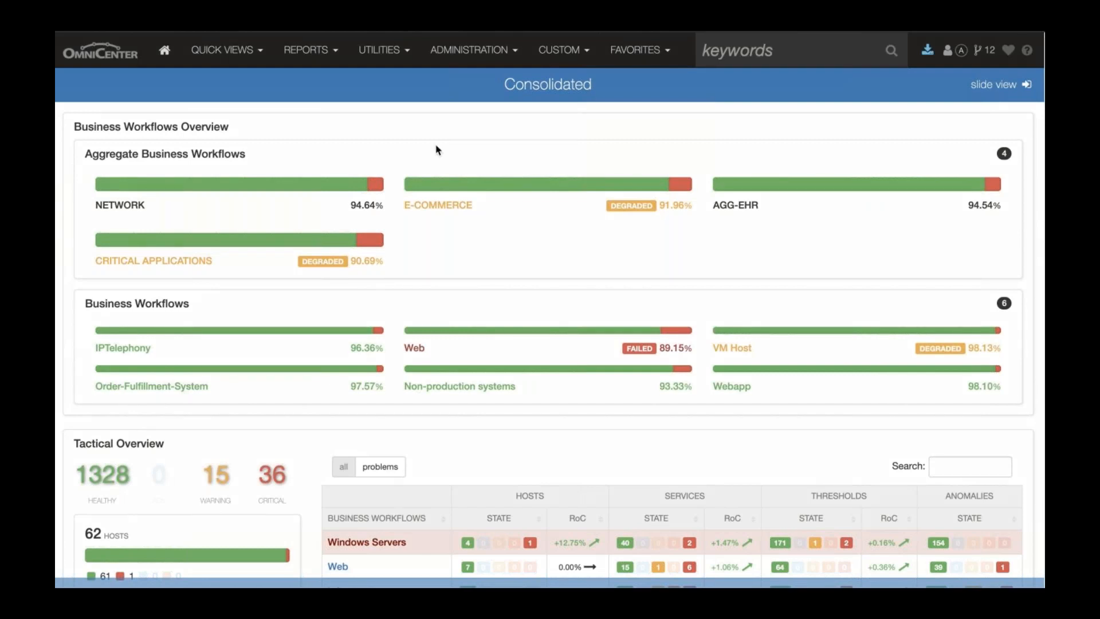
- From the Tactical Overview, go into the Windows Servers workflow and open the WinAD device dashboard
scroll(down, 3)
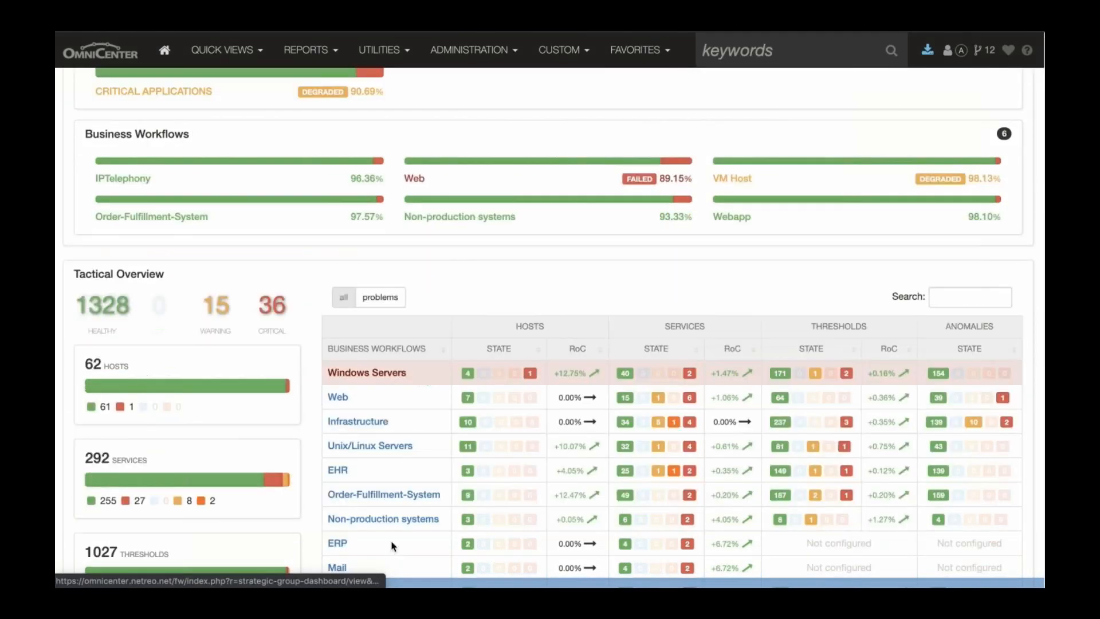
click(367, 372)
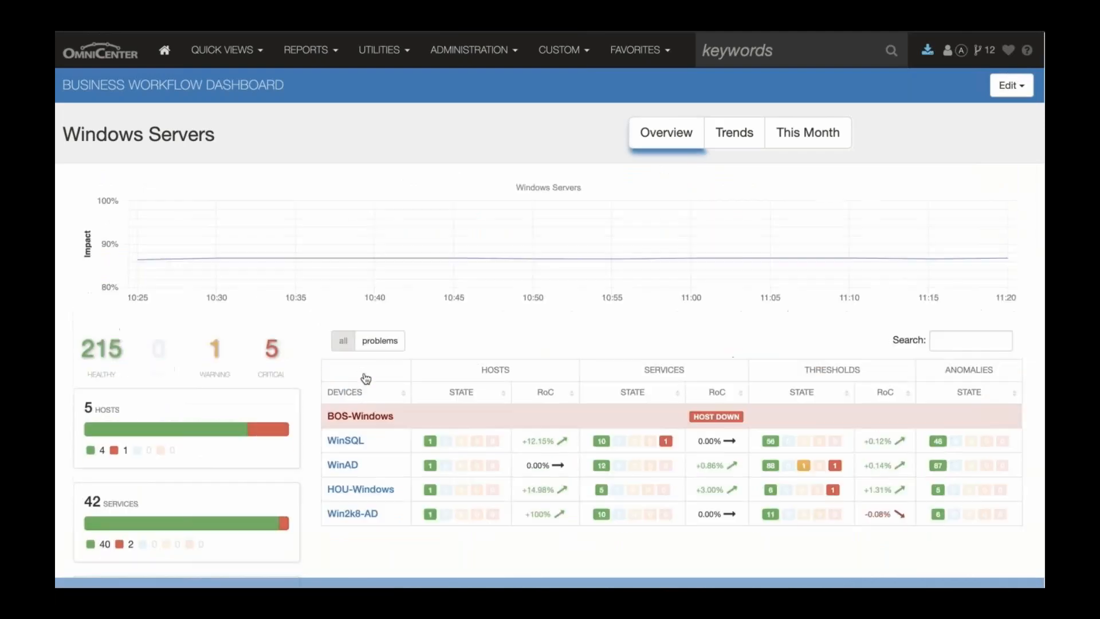
mouse_move(342, 464)
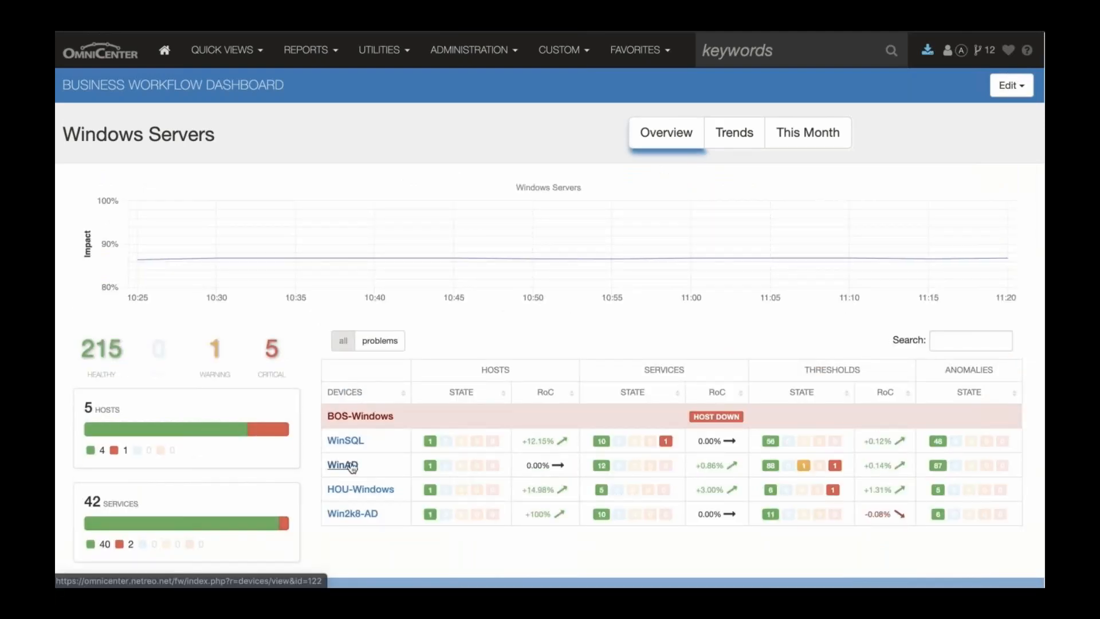
click(339, 465)
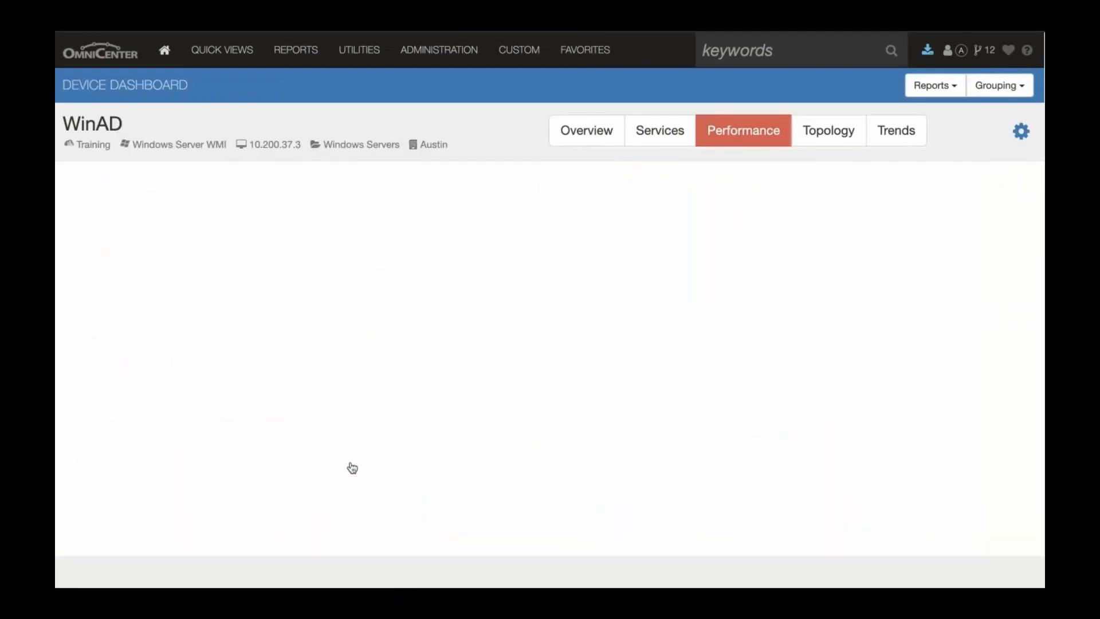
- Switch to WinAD's Performance view to chart top-10 average CPU and memory as stacked histograms
click(743, 131)
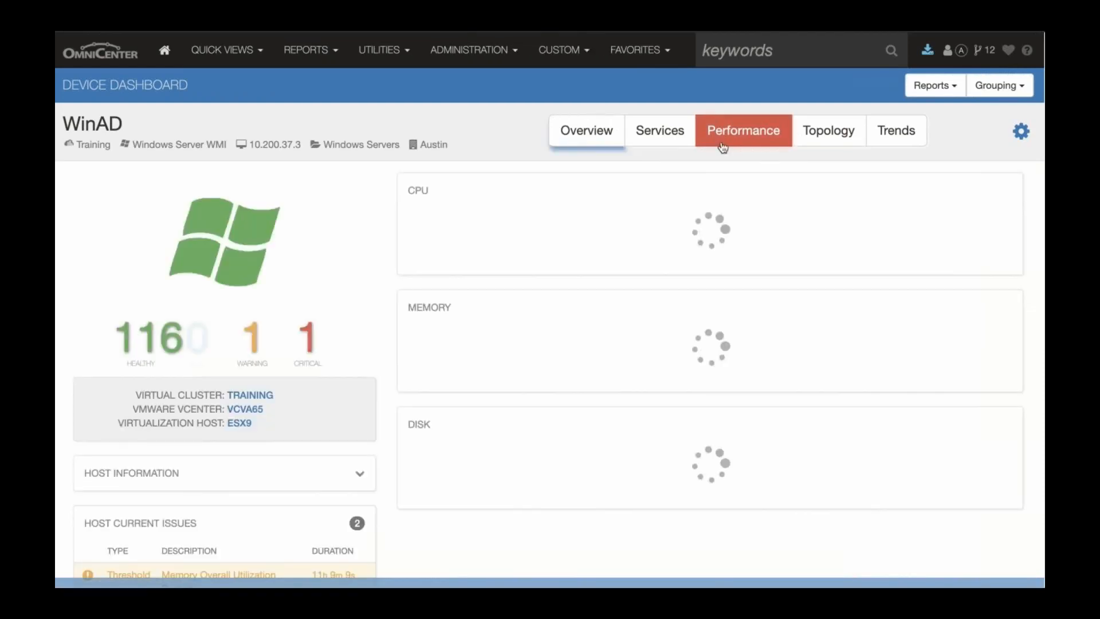
click(742, 131)
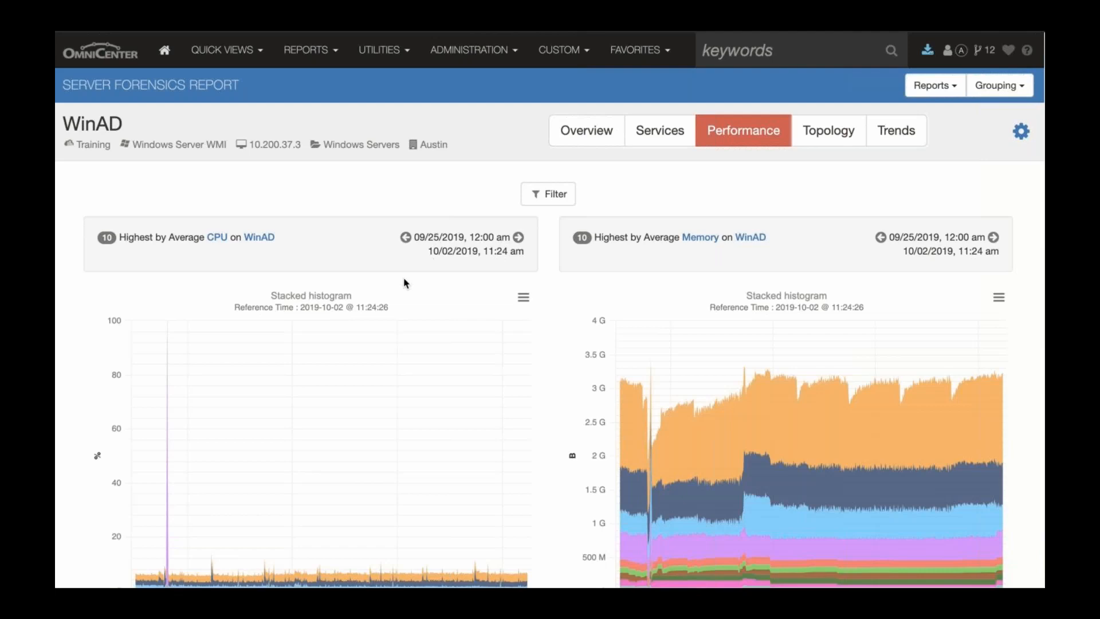
scroll(down, 3)
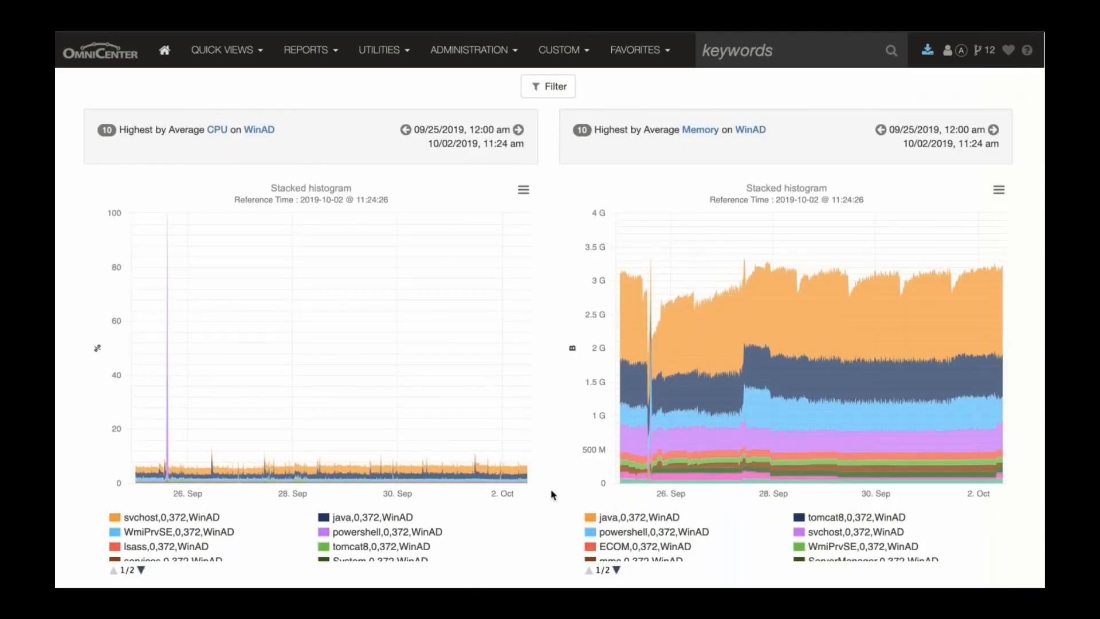
scroll(down, 3)
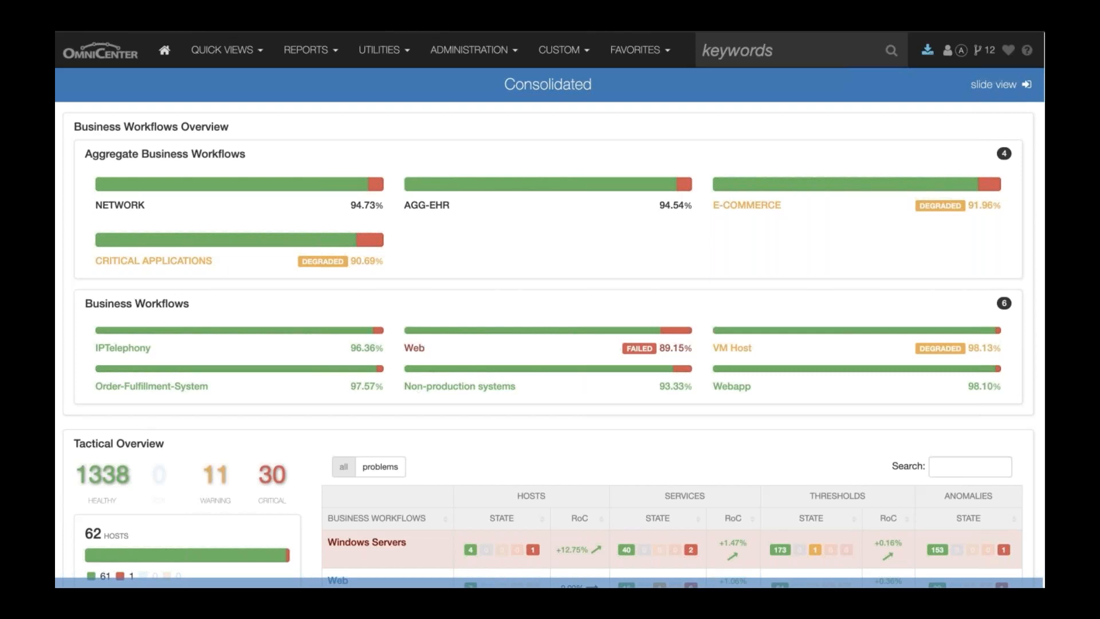
mouse_move(539, 295)
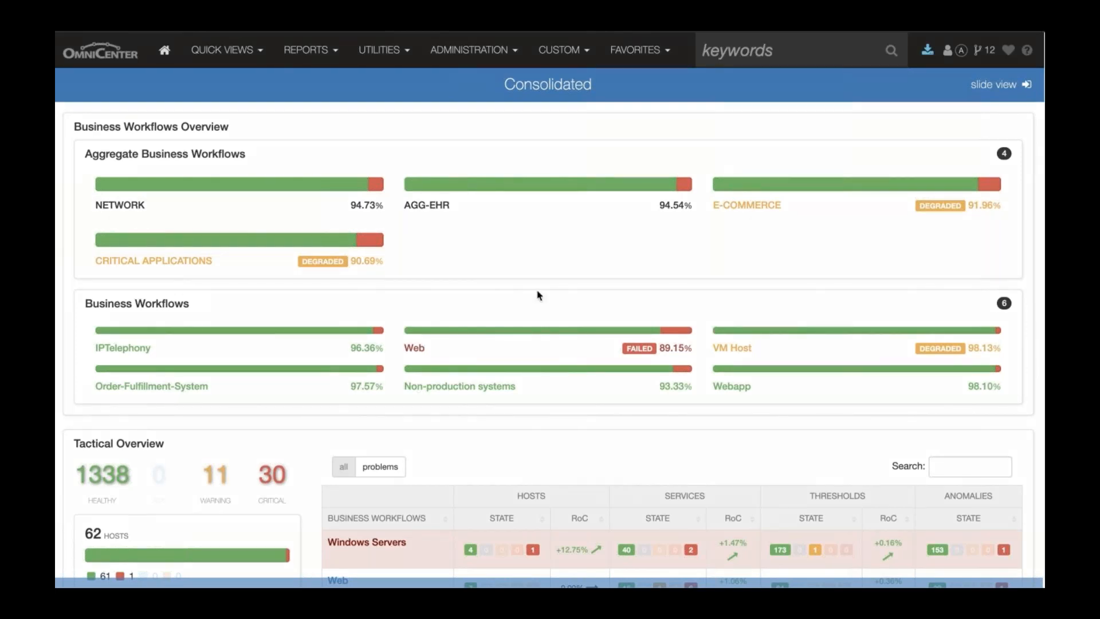
mouse_move(333, 50)
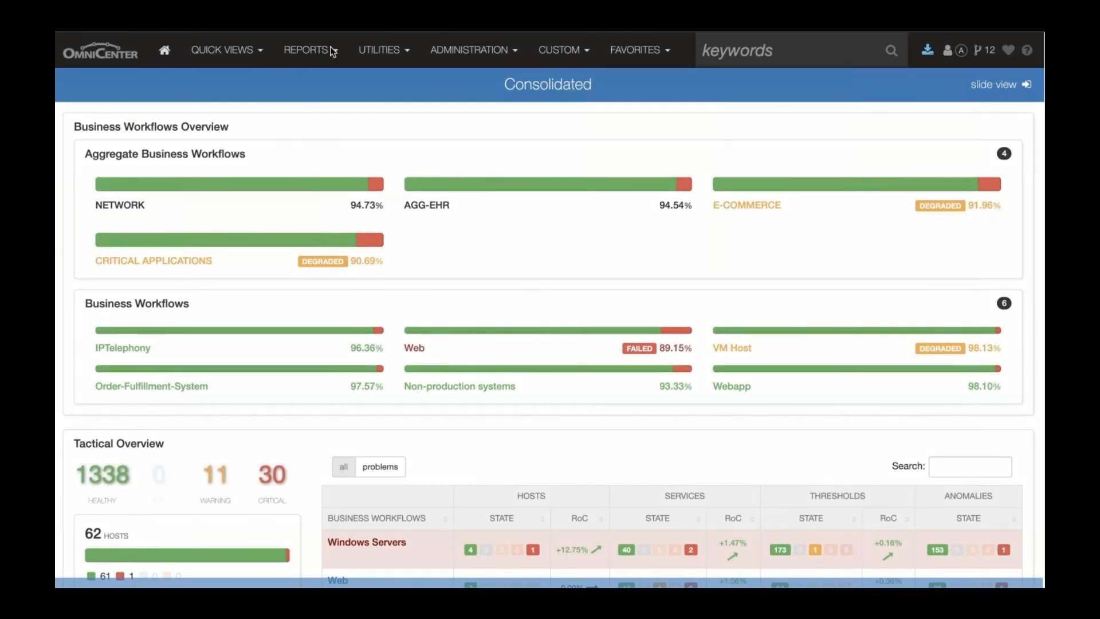
- Return home to the Consolidated dashboard of business workflows and the tactical overview
click(307, 49)
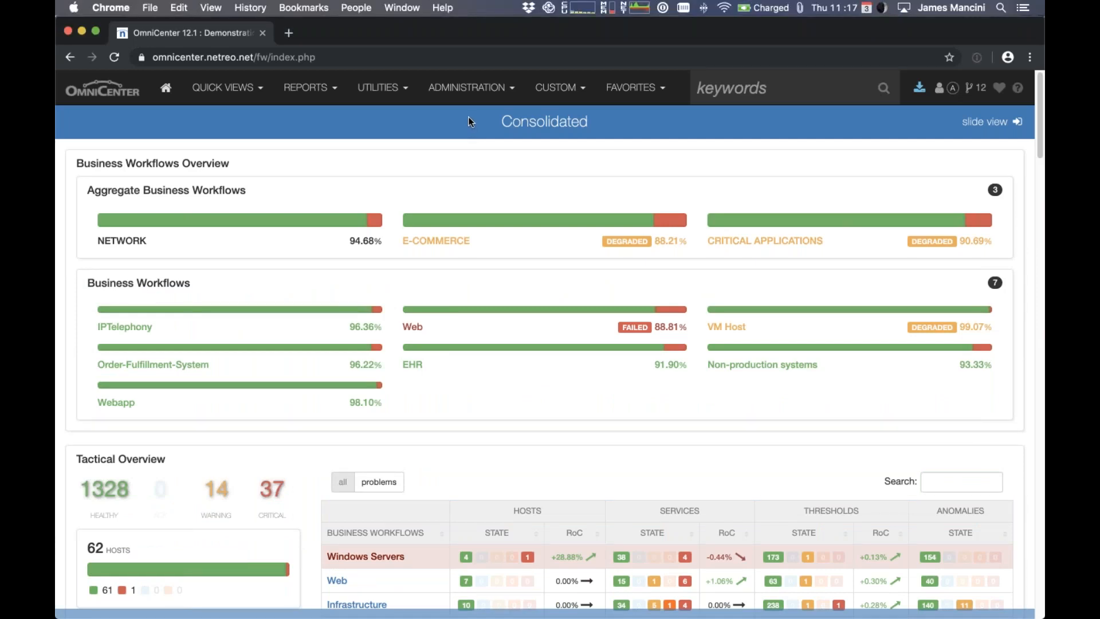
mouse_move(476, 92)
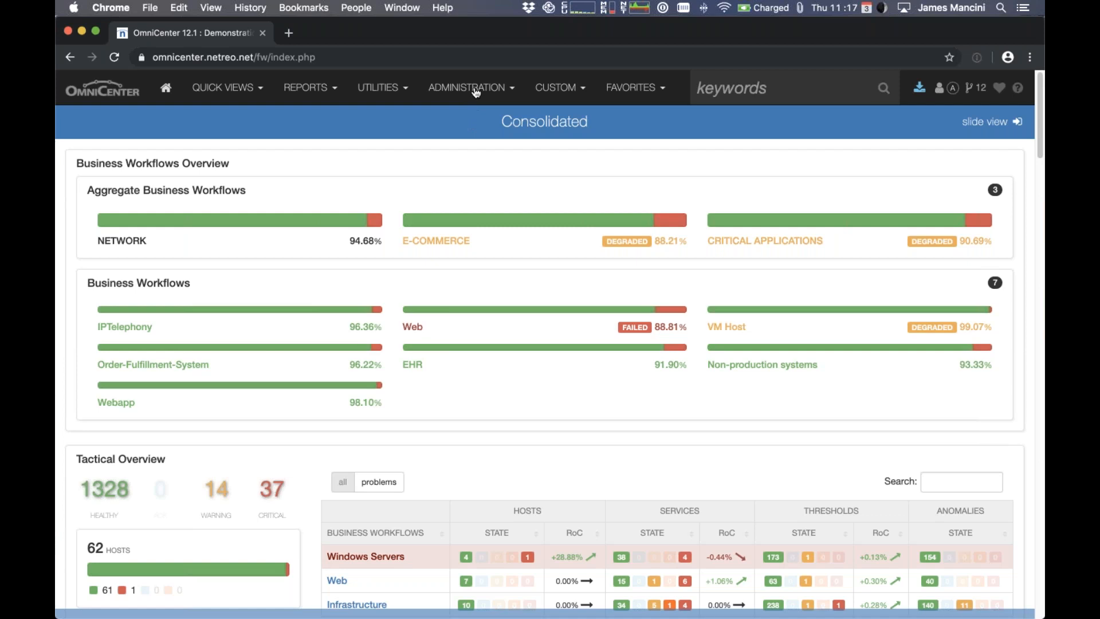
- Go to Administration > Alerts > Incident Management to list the ordered incident rules
click(468, 87)
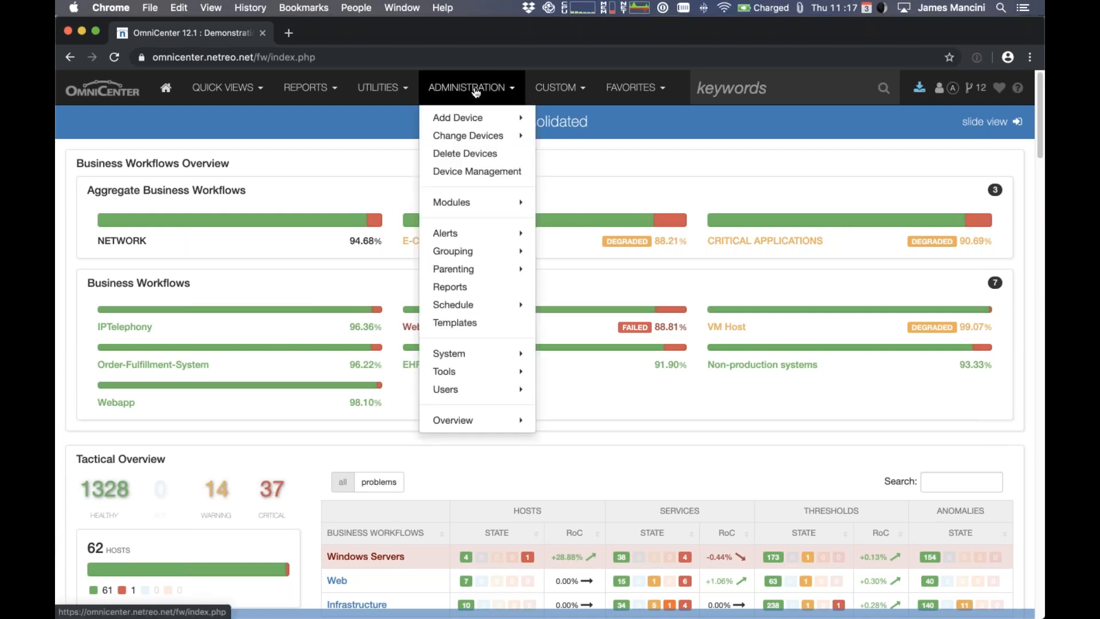
mouse_move(488, 194)
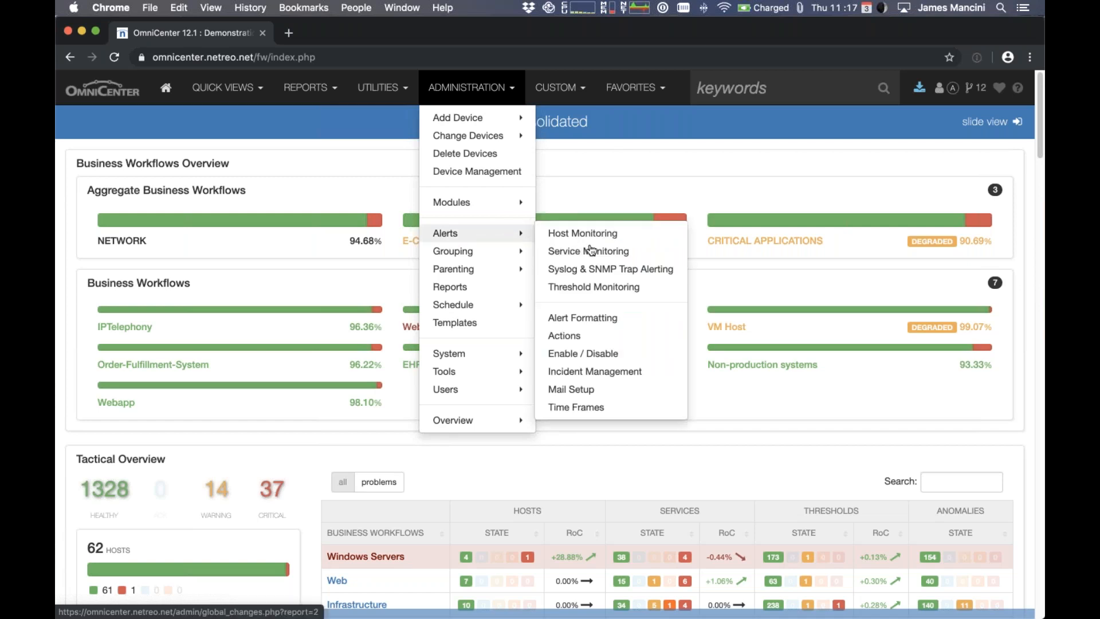
mouse_move(595, 372)
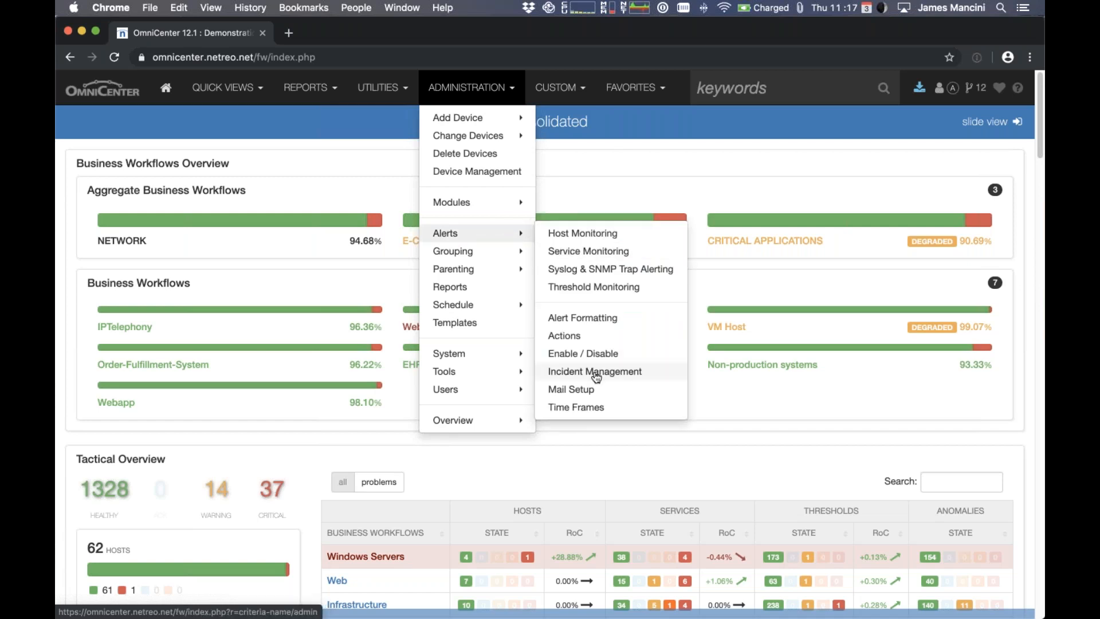
click(594, 371)
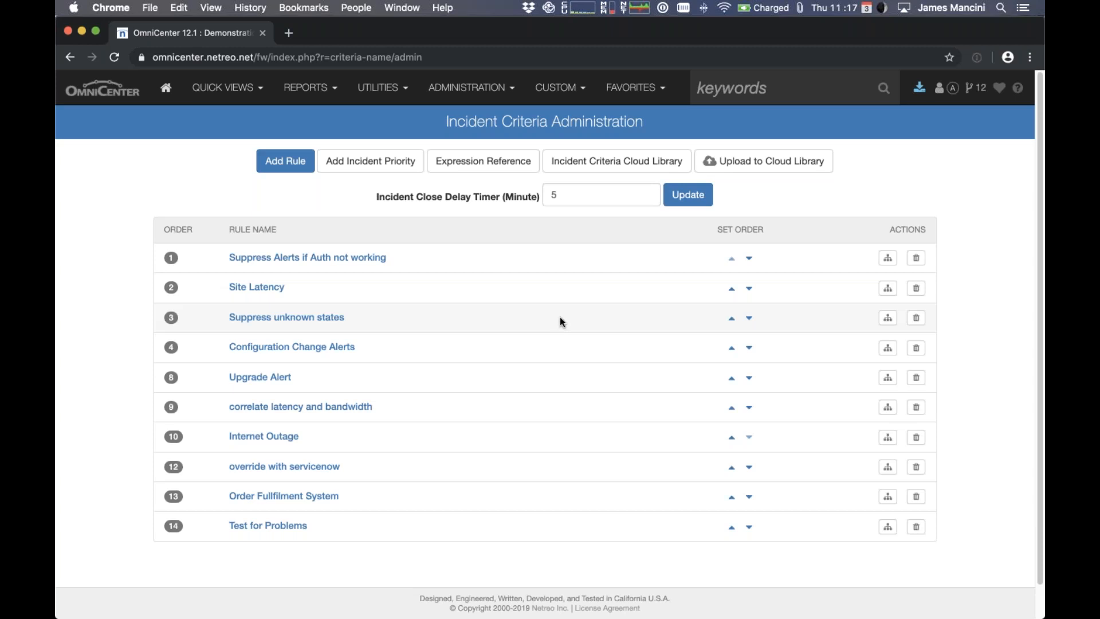
mouse_move(555, 354)
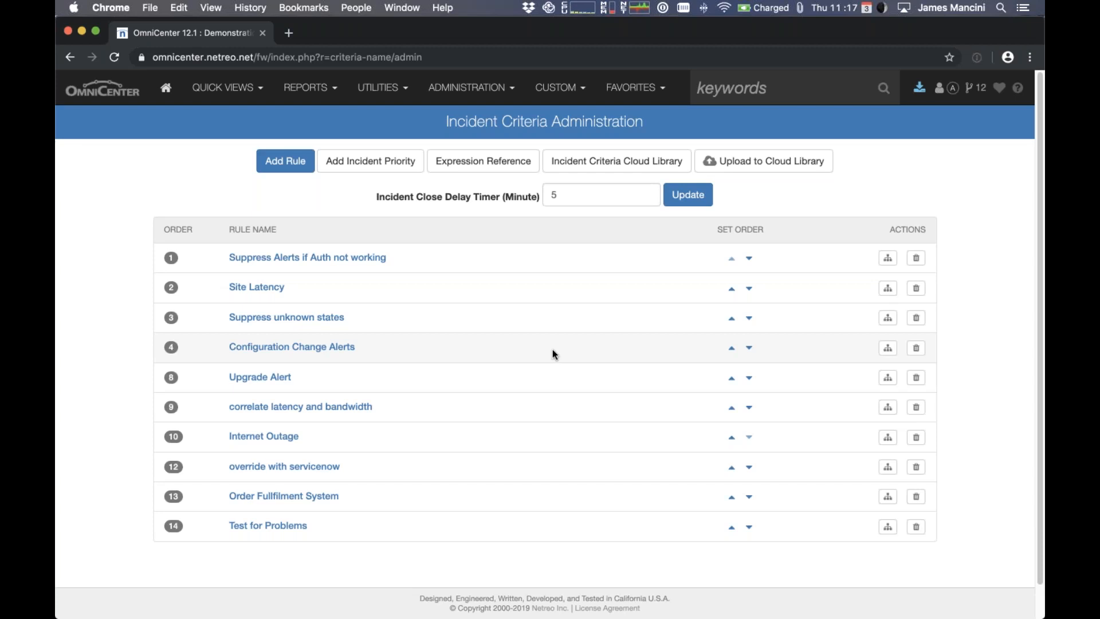
mouse_move(719, 349)
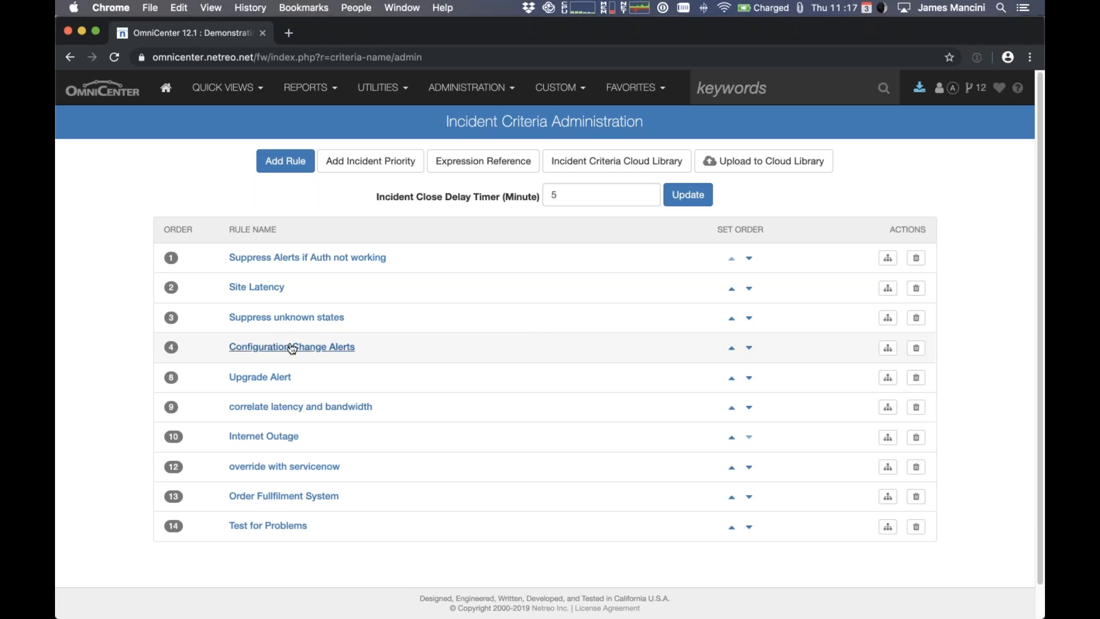
mouse_move(887, 348)
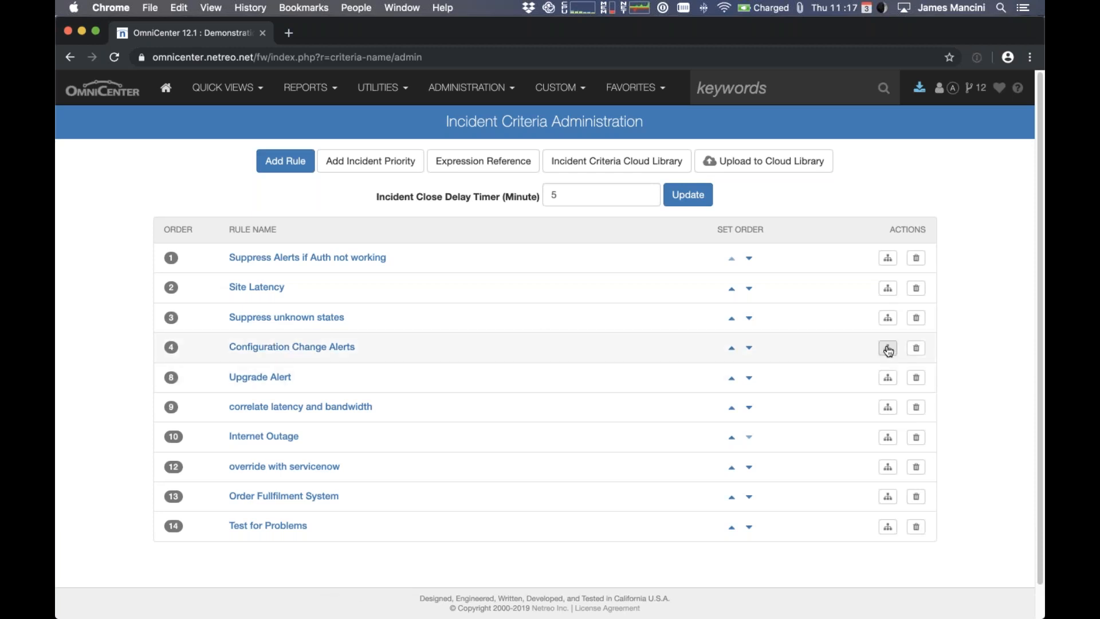
- View the Configuration Change Alerts rule (order 4) with its custom email alert to Network Ops Center
click(887, 347)
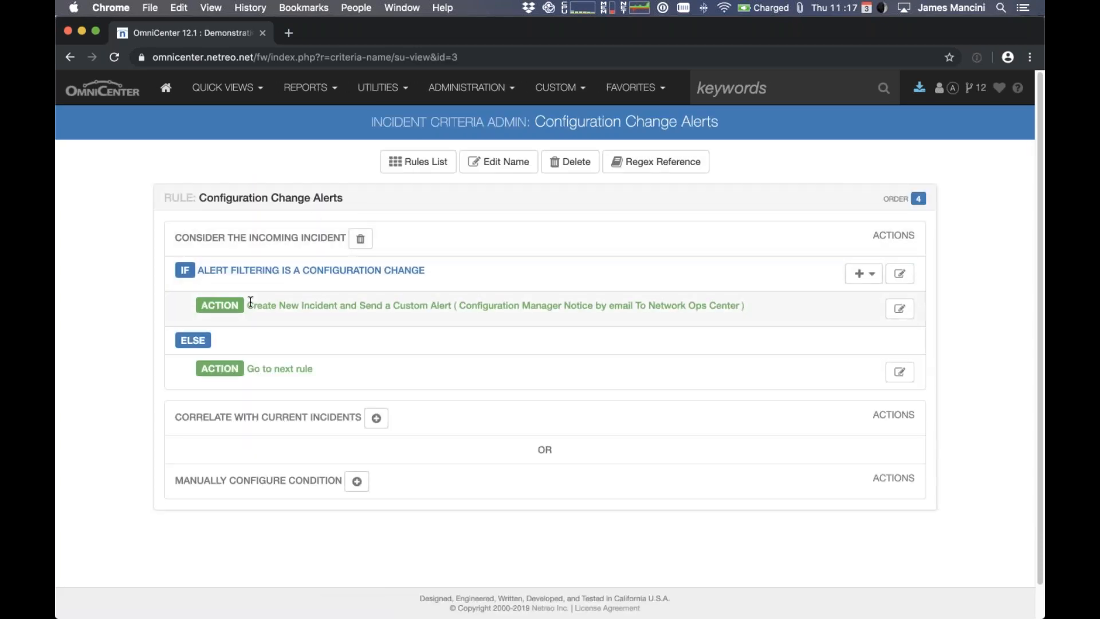
mouse_move(414, 279)
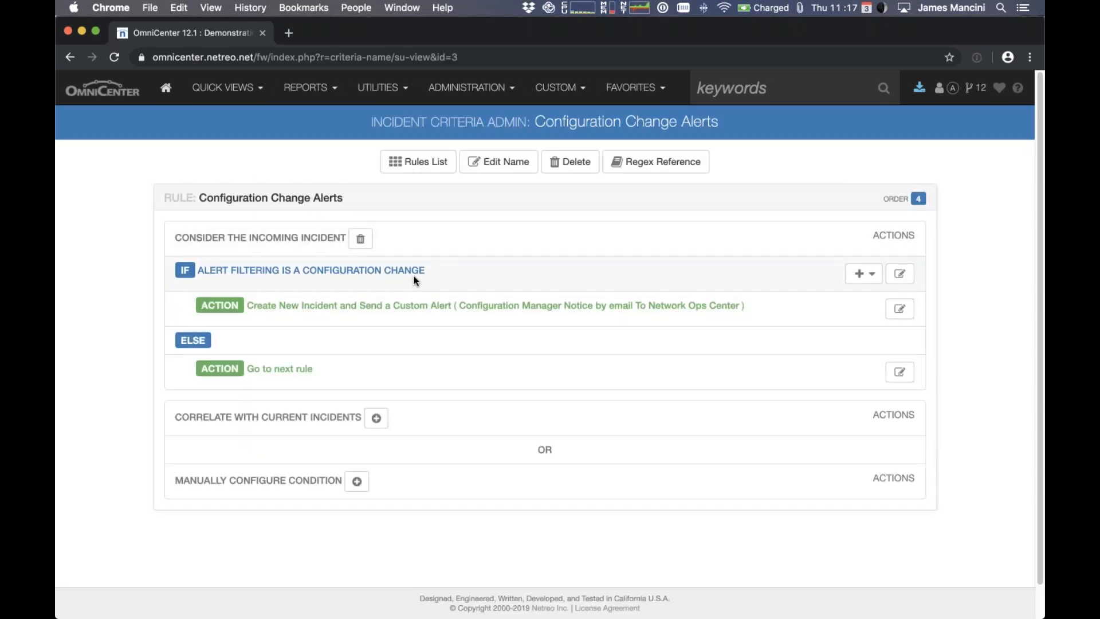
mouse_move(384, 321)
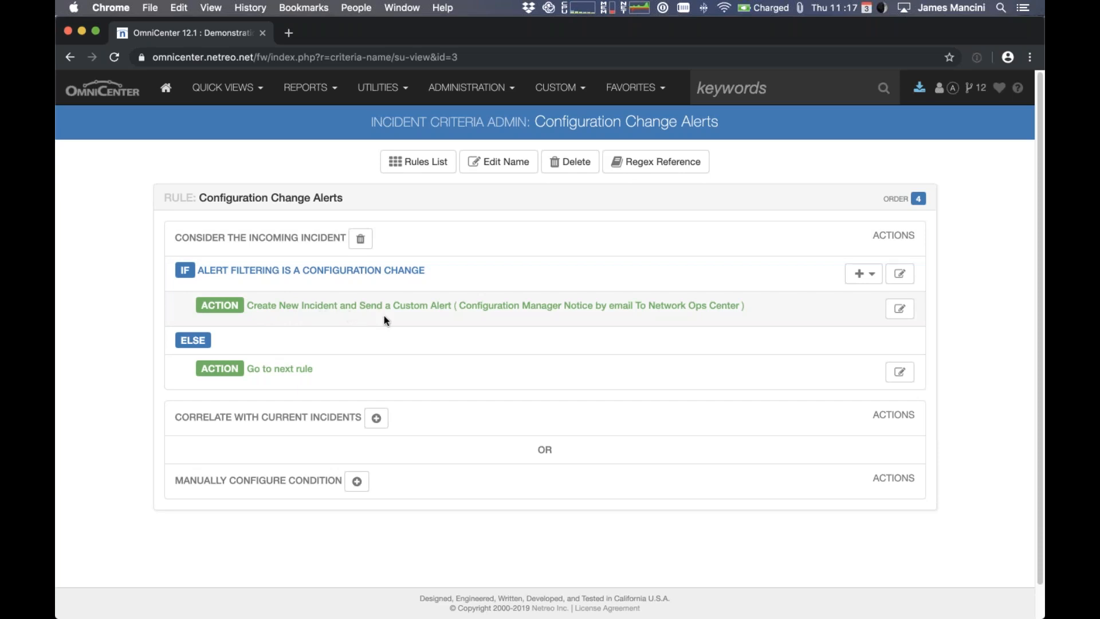
mouse_move(489, 320)
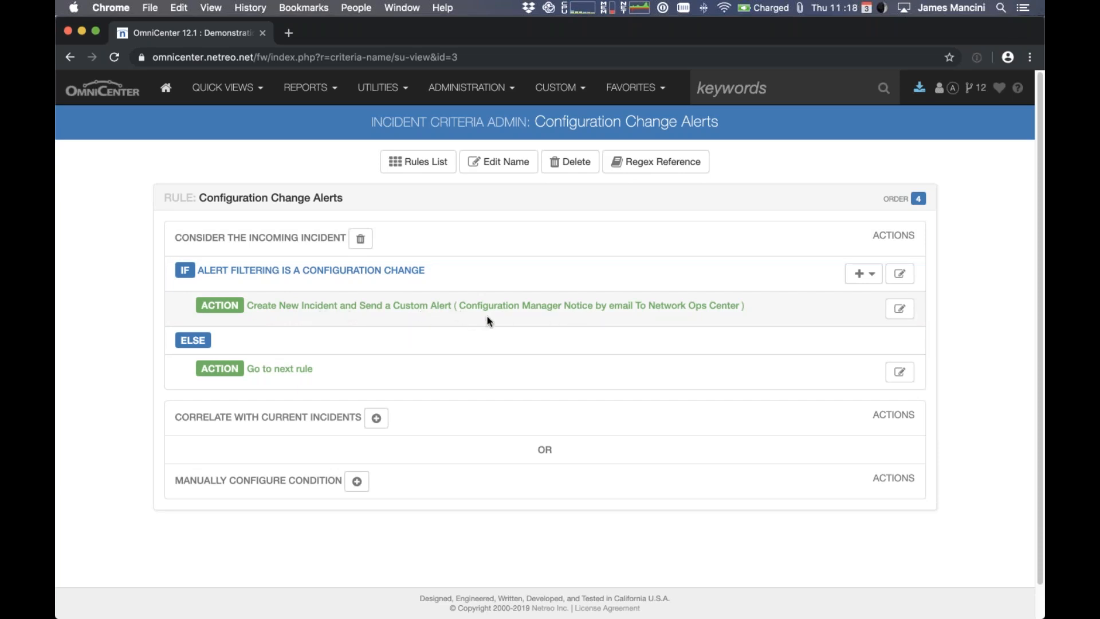
mouse_move(637, 317)
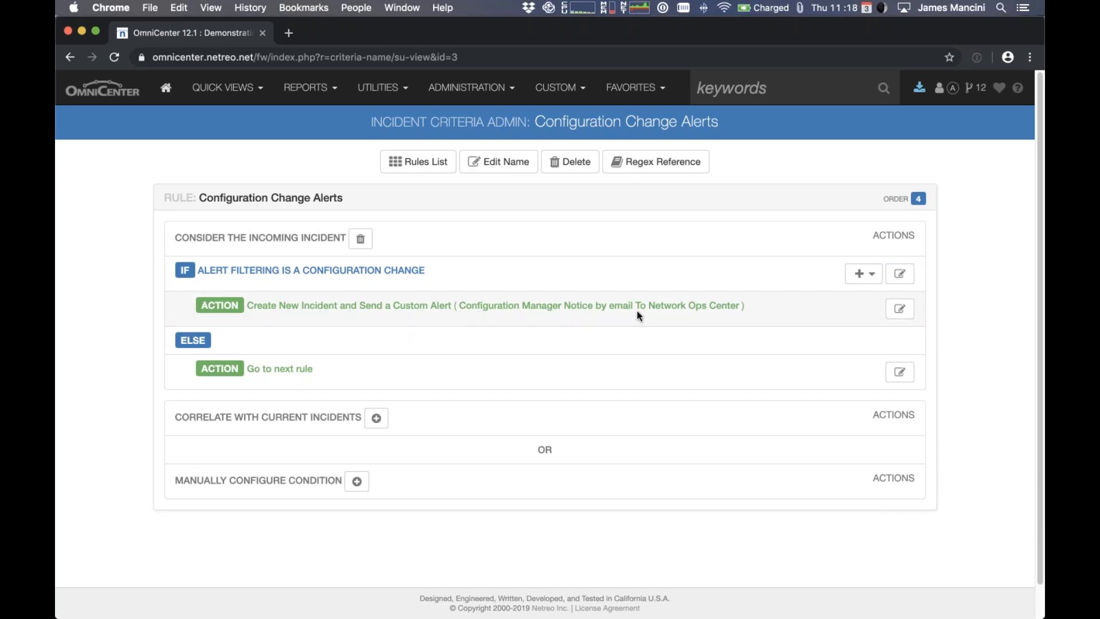
mouse_move(500, 310)
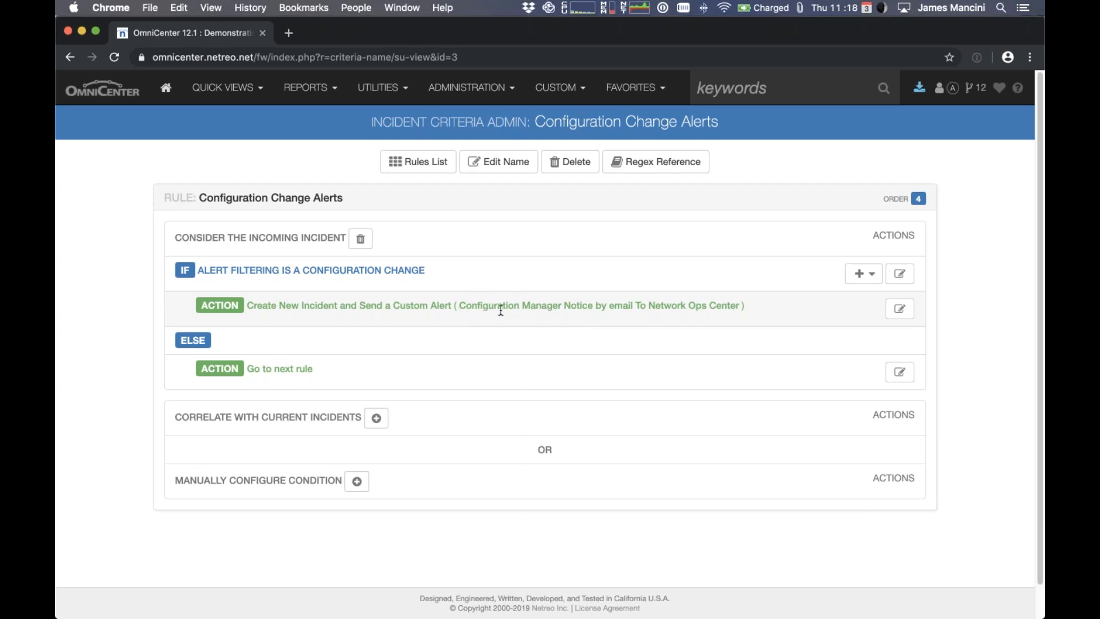
mouse_move(717, 305)
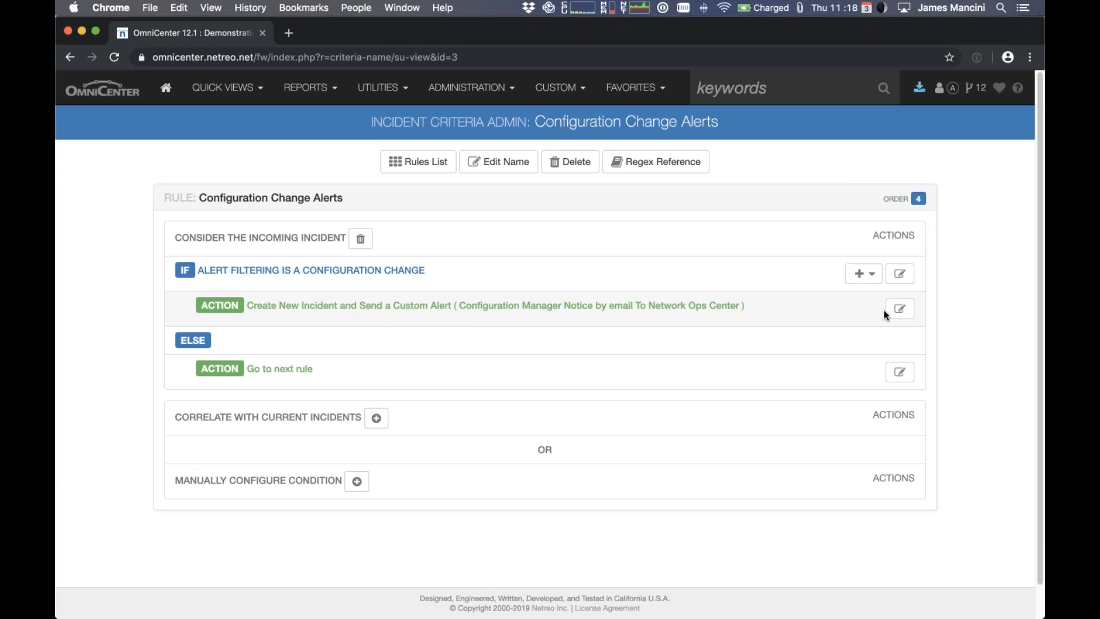
click(900, 308)
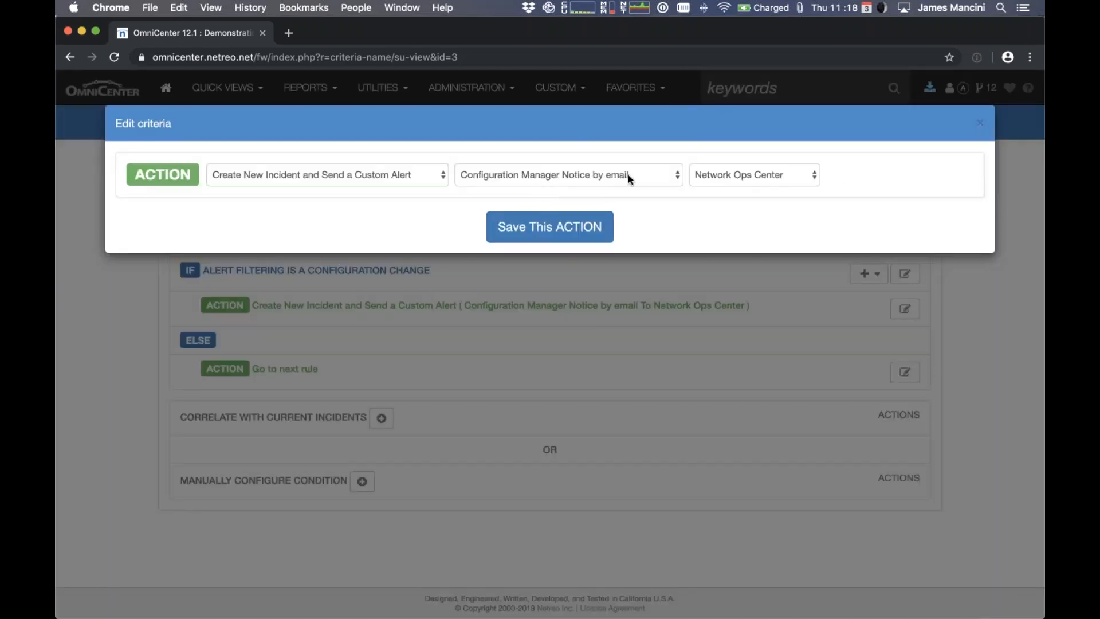
click(567, 174)
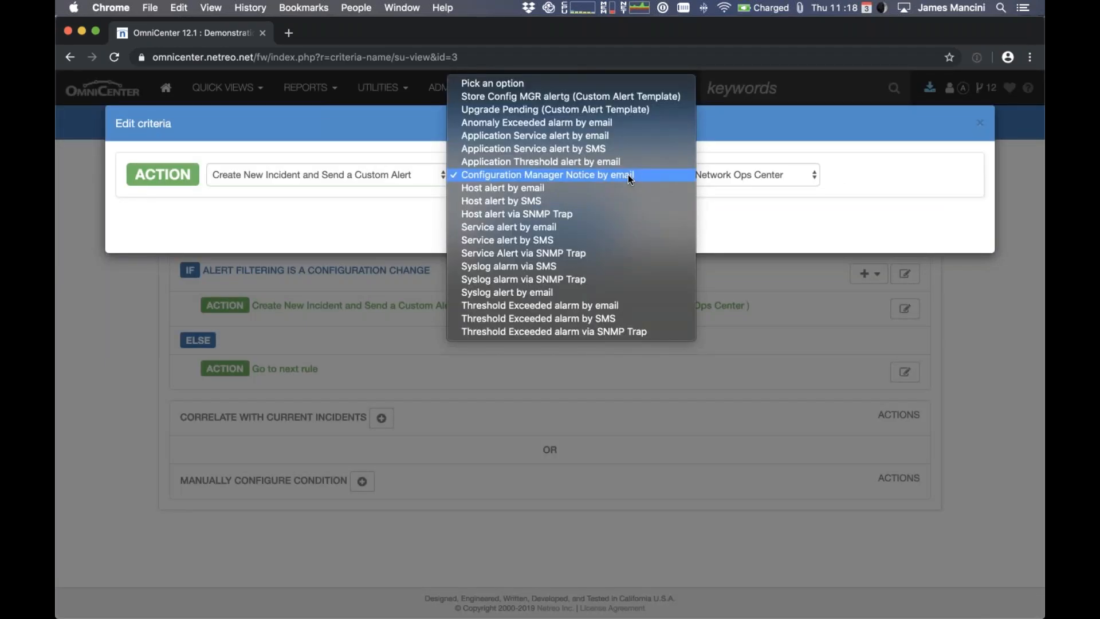
mouse_move(628, 110)
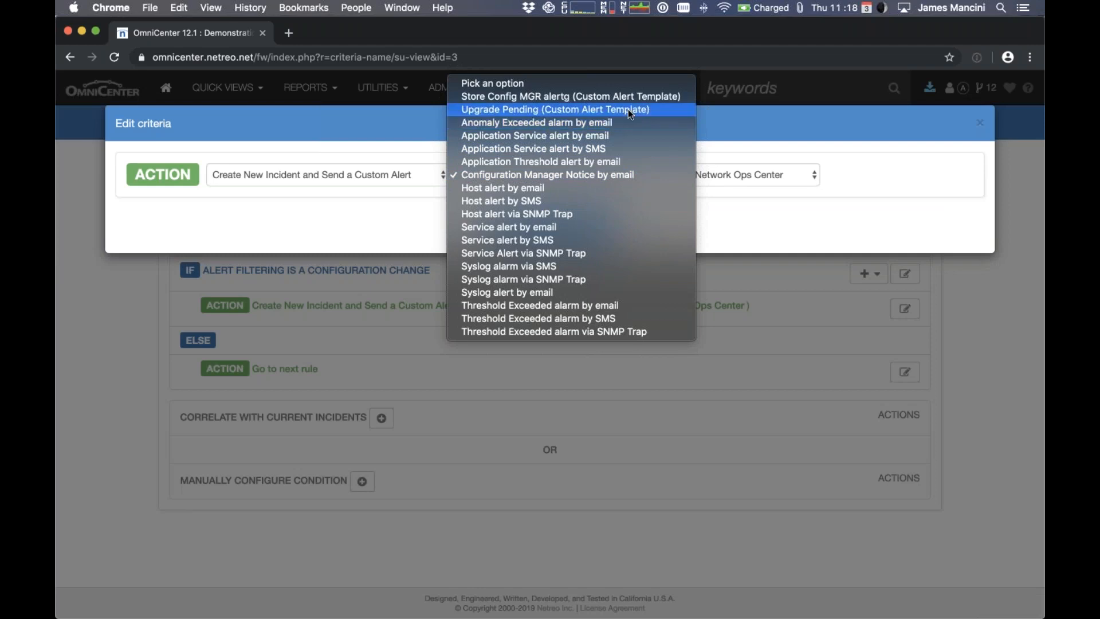
mouse_move(673, 134)
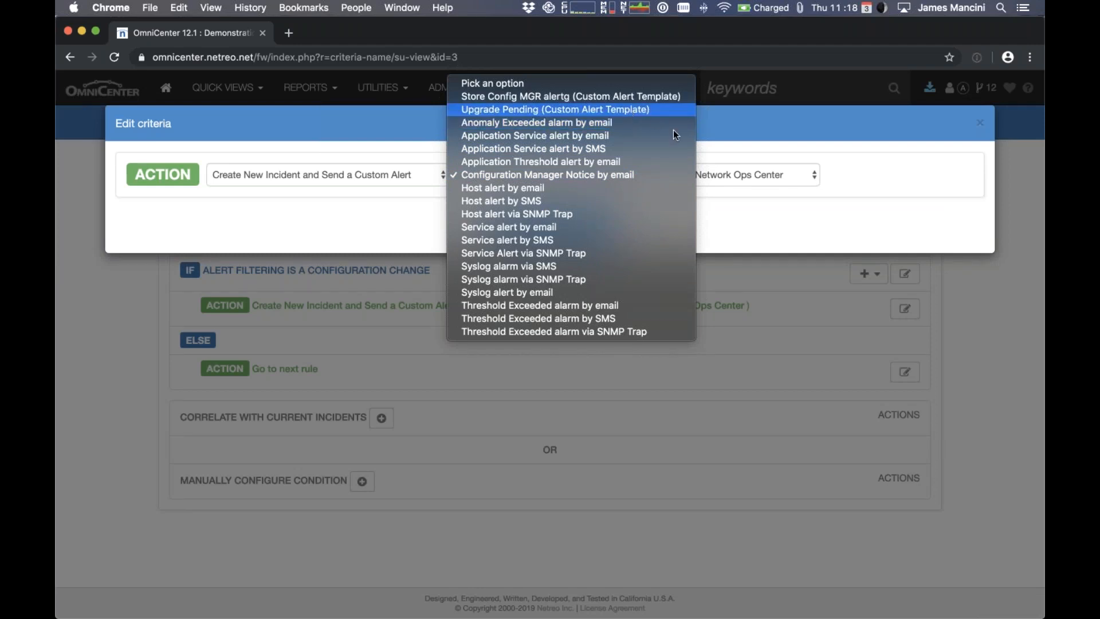
click(547, 174)
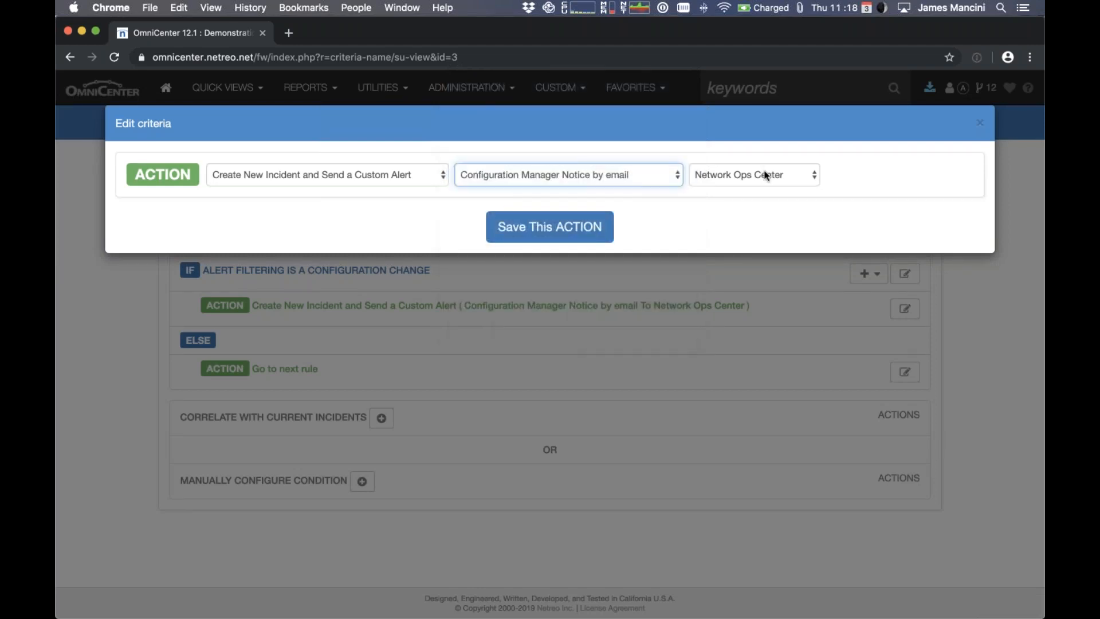
click(753, 174)
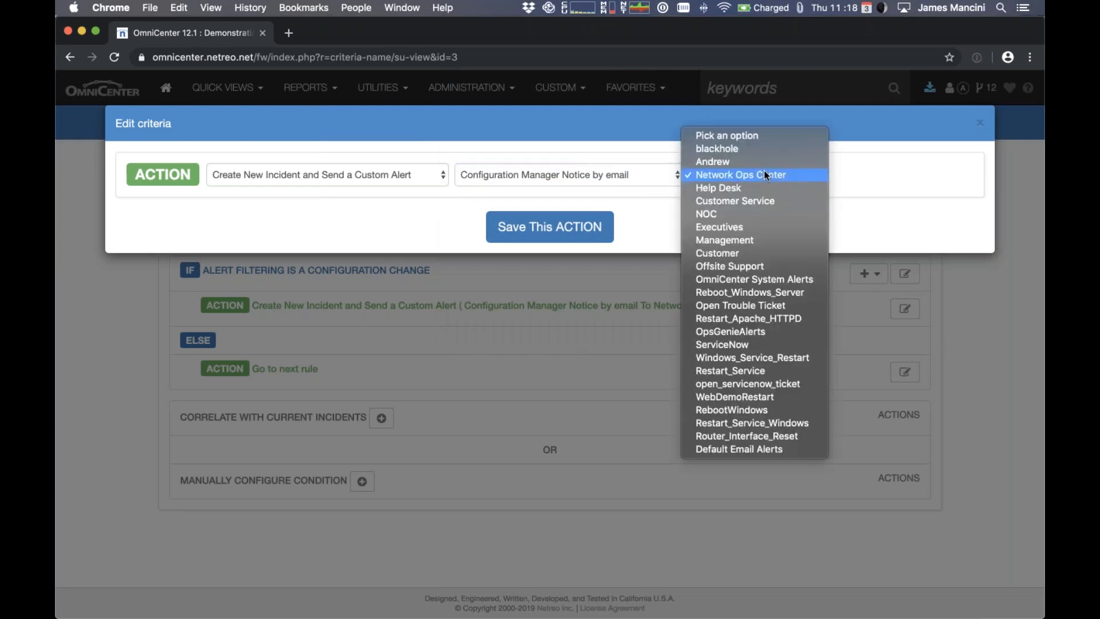
mouse_move(869, 174)
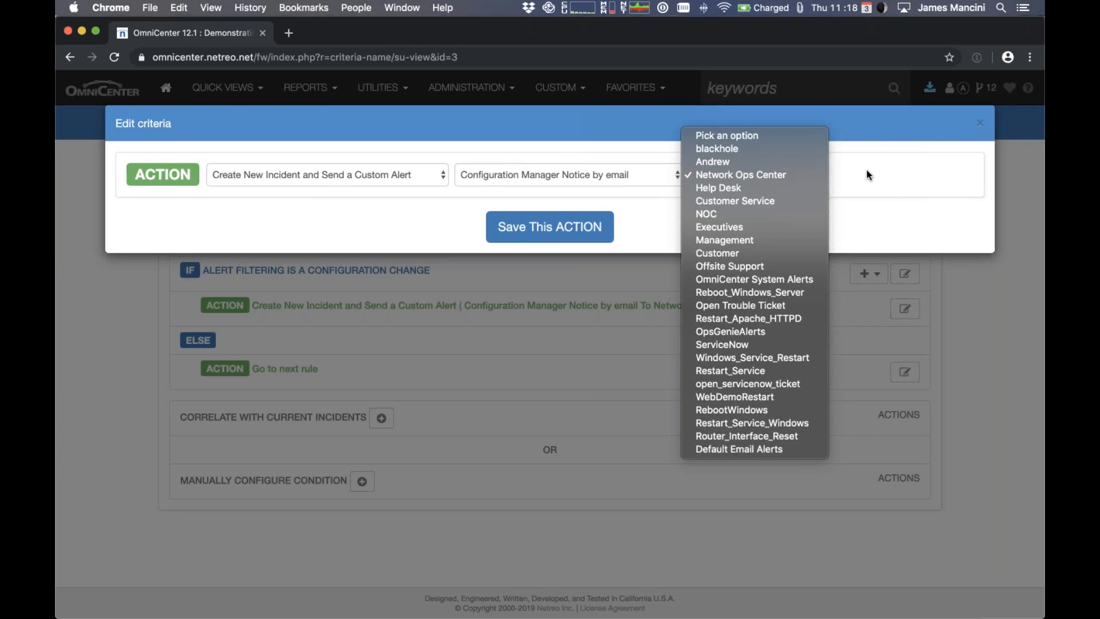
click(741, 175)
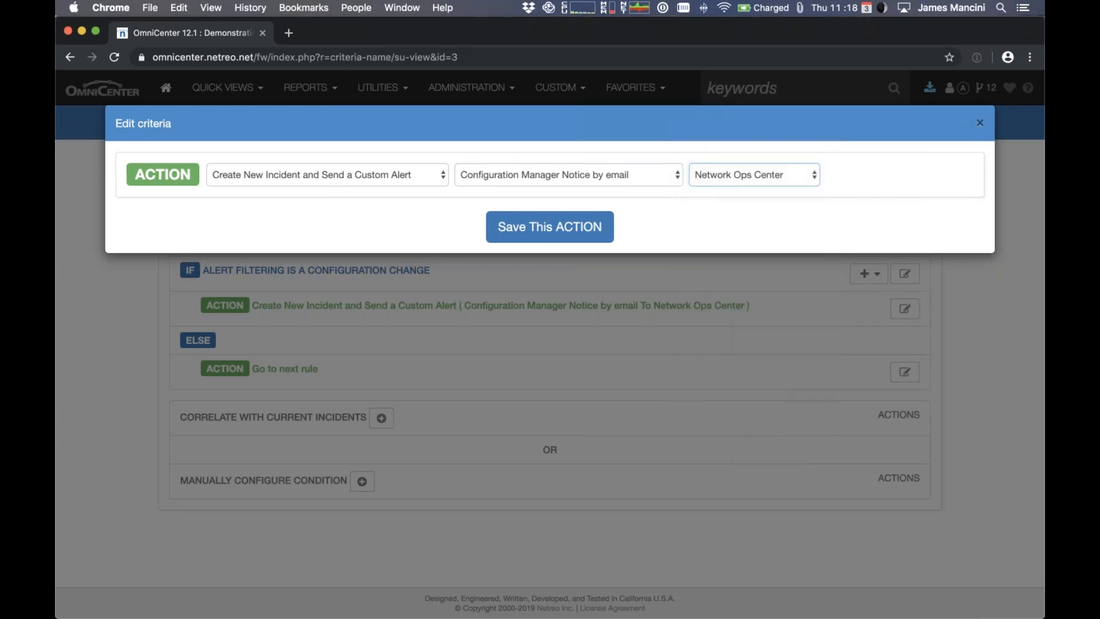
click(548, 226)
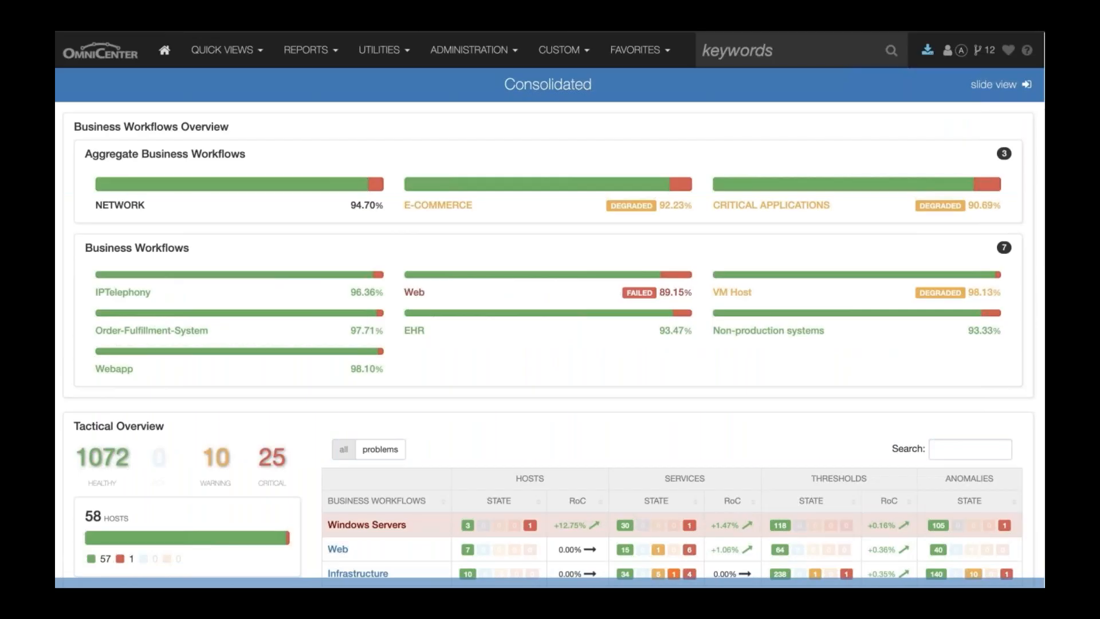
mouse_move(232, 397)
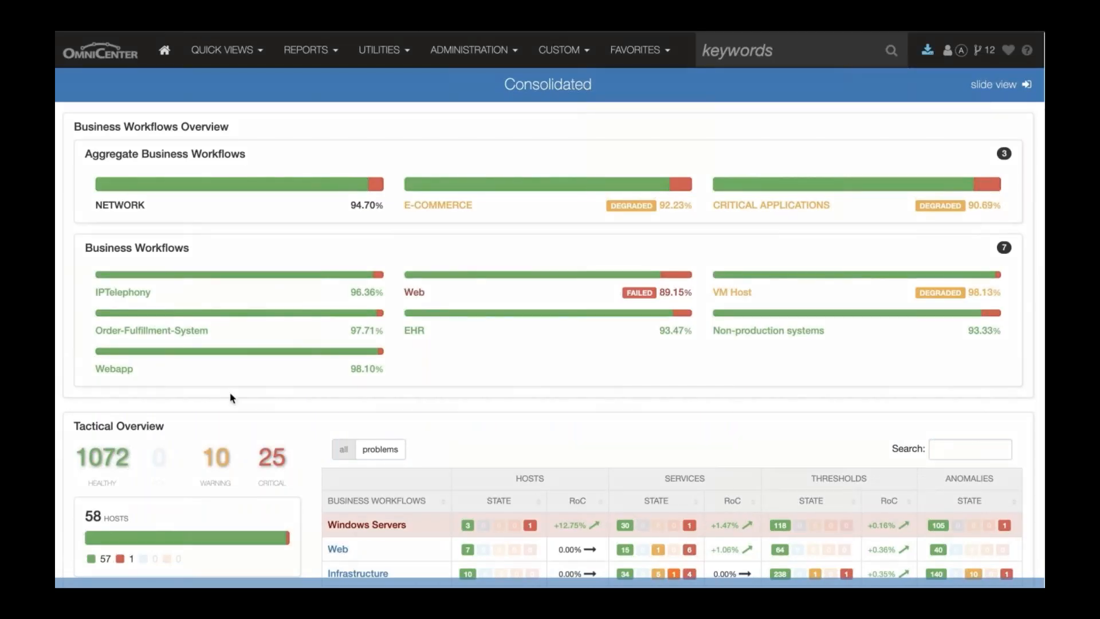
mouse_move(473, 50)
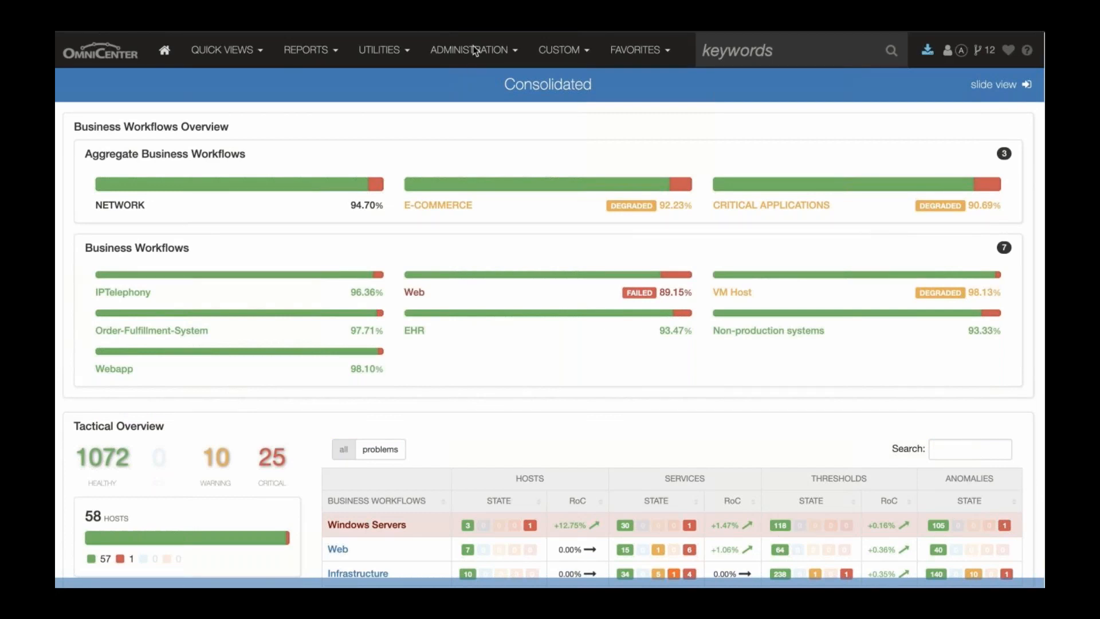
- Under Alert Formatting, edit the custom Store Config MGR alertg template to see its headers and message
click(473, 50)
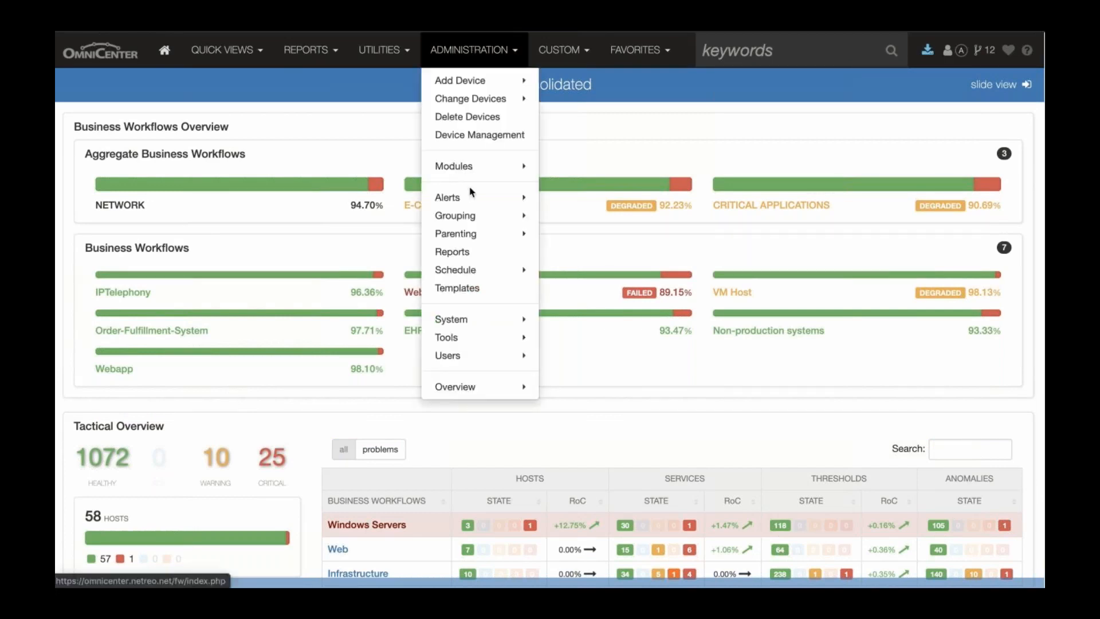
mouse_move(448, 197)
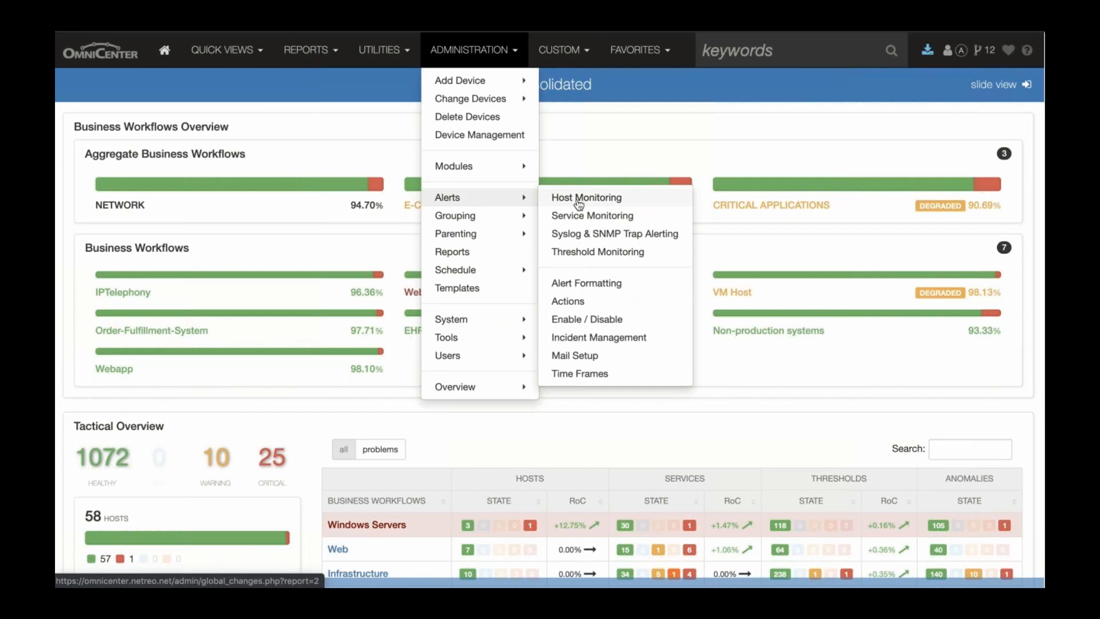
mouse_move(585, 283)
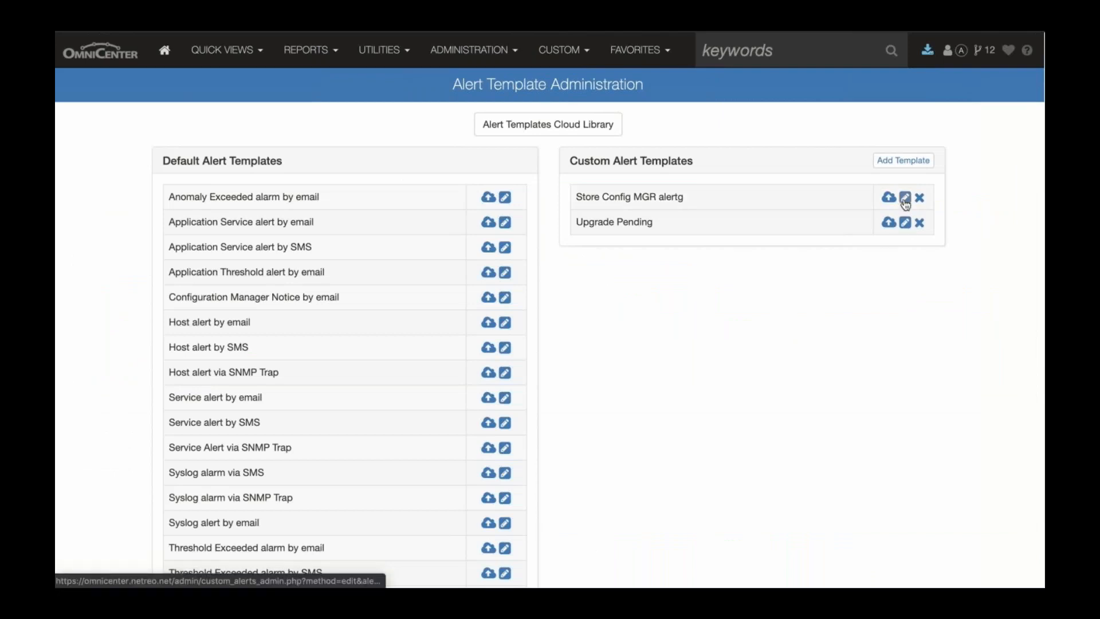
click(905, 197)
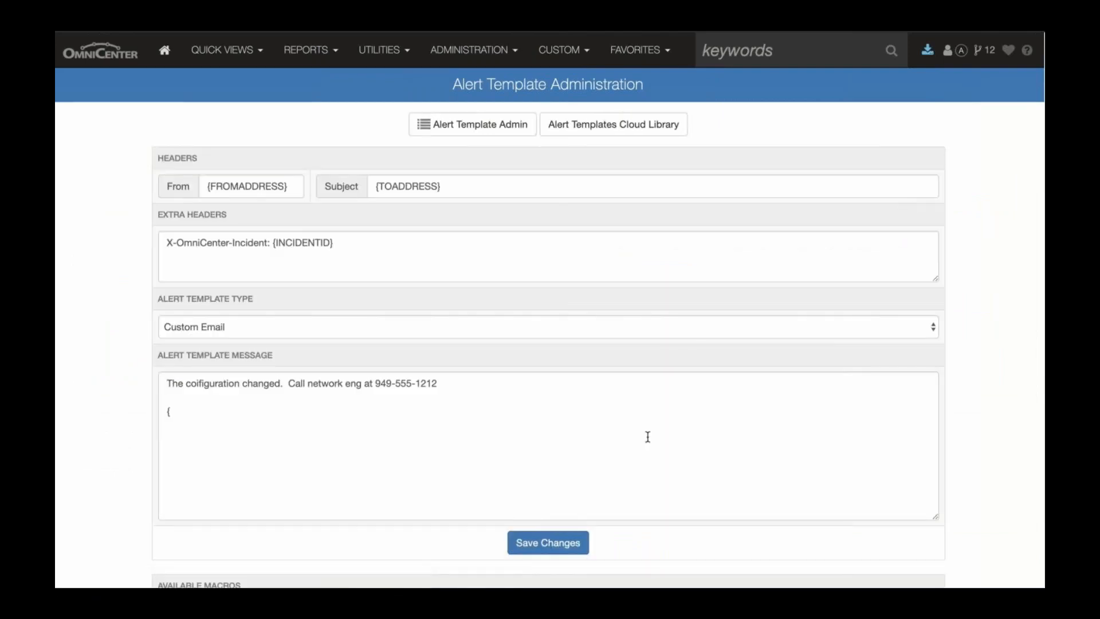
mouse_move(628, 276)
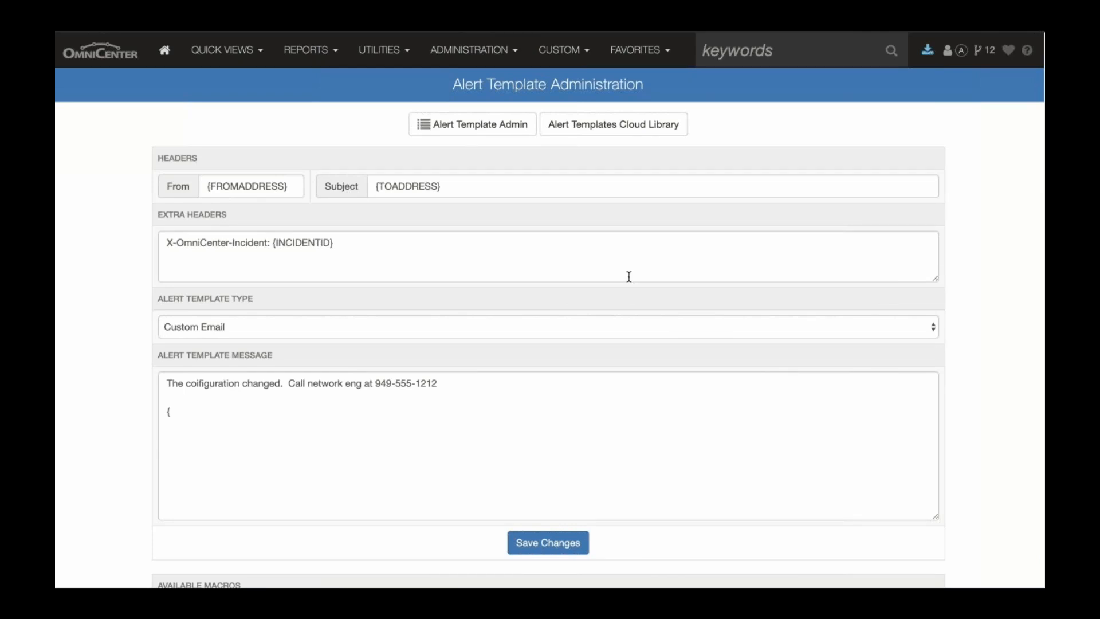
mouse_move(482, 127)
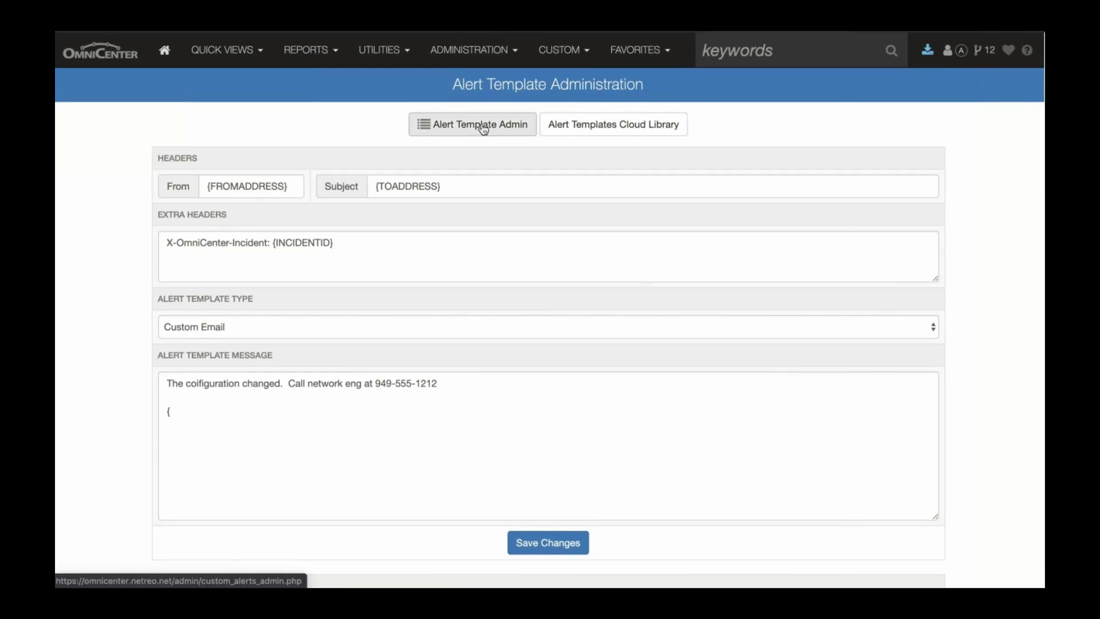
- Edit the default Host alert by email template and review its message macros and the Available Macros list
click(472, 123)
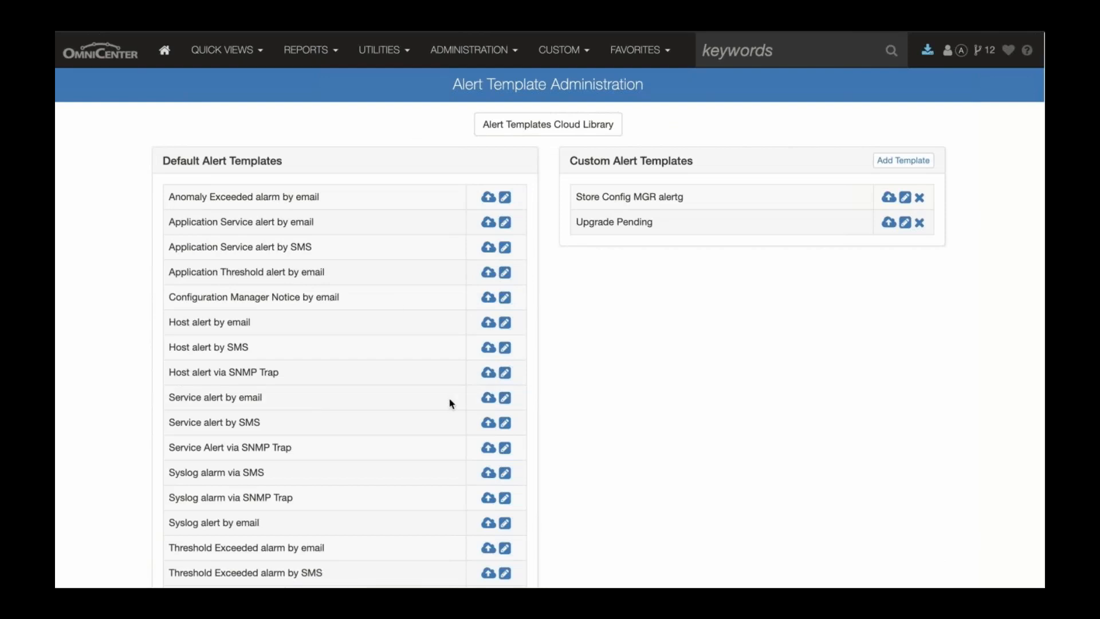
mouse_move(501, 330)
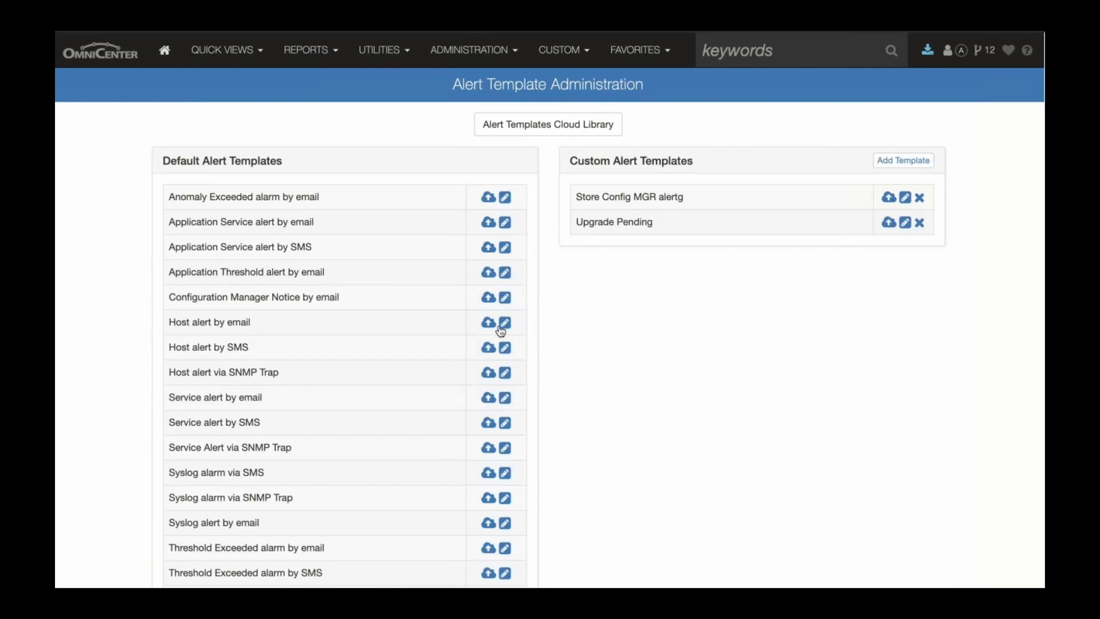
mouse_move(502, 323)
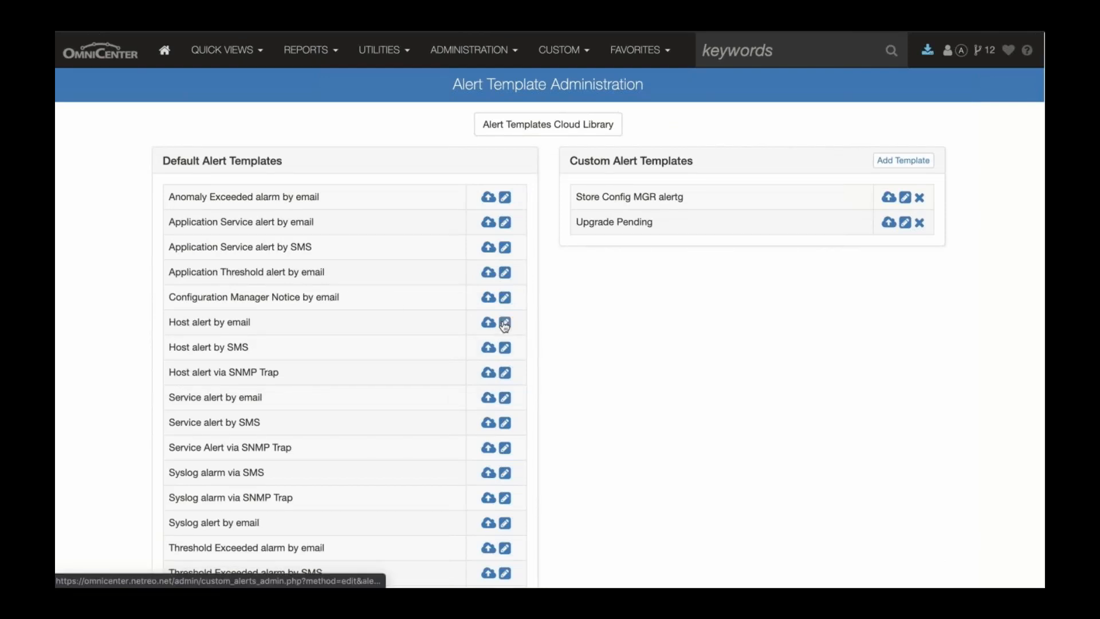
click(502, 322)
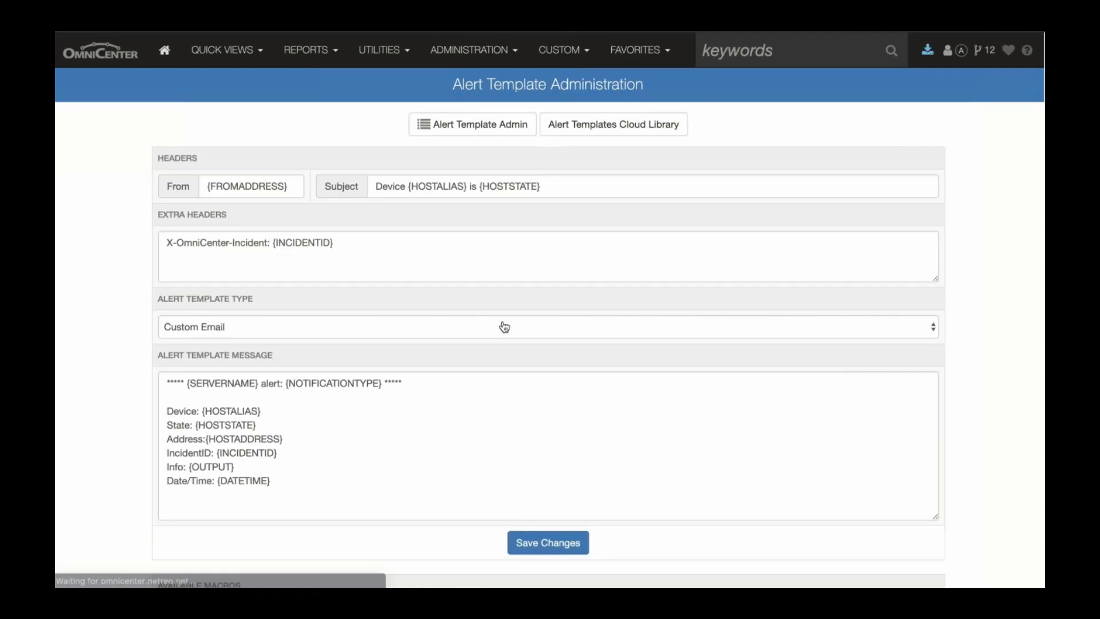
scroll(down, 3)
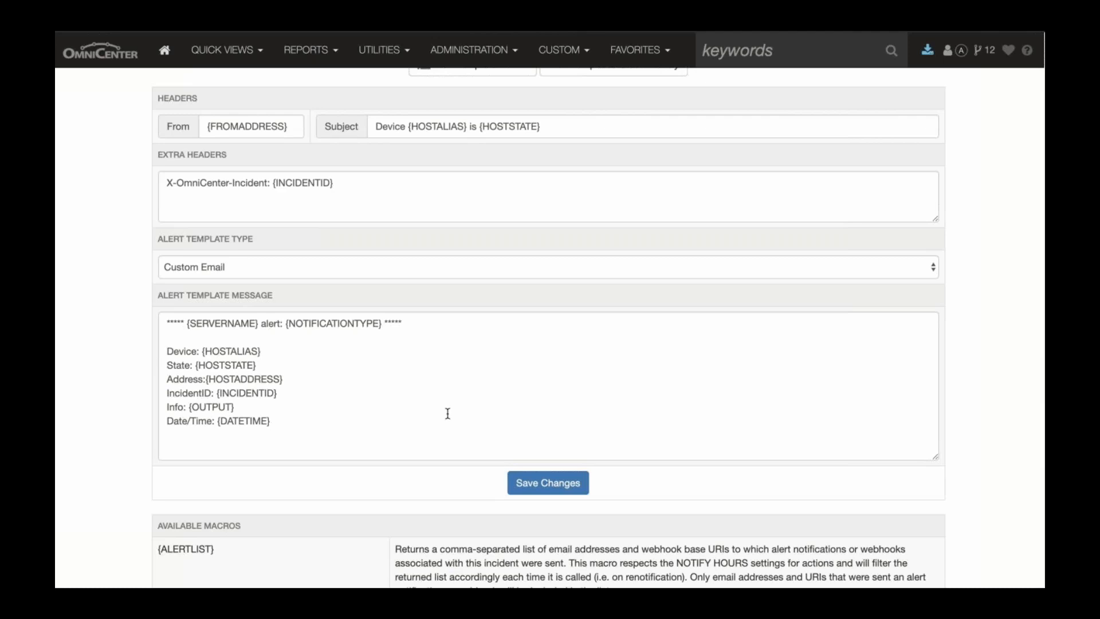
scroll(down, 3)
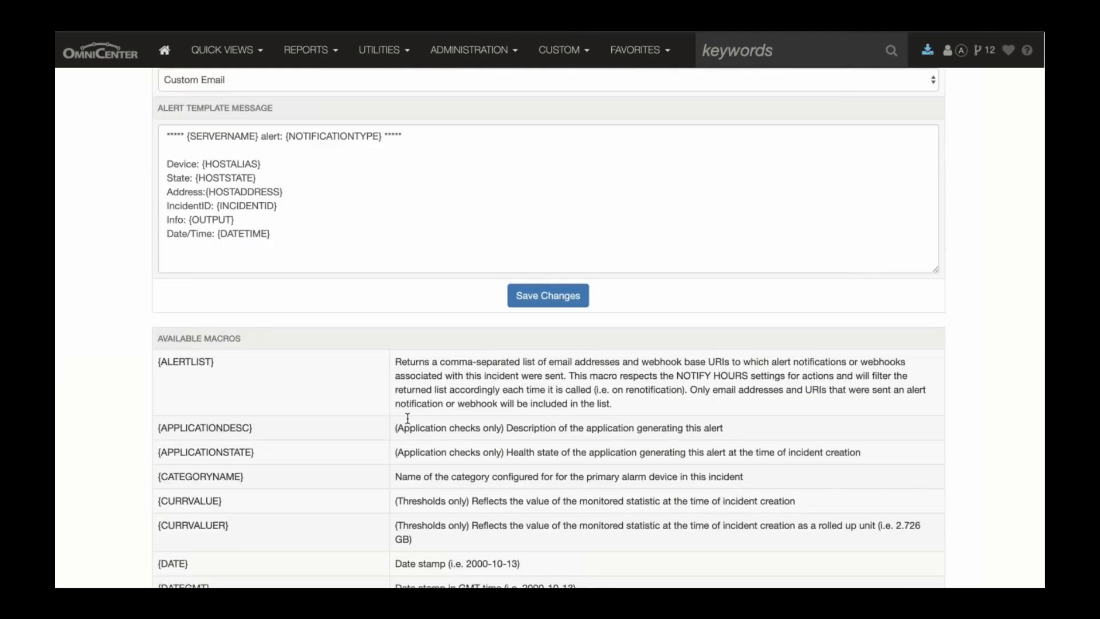
scroll(down, 3)
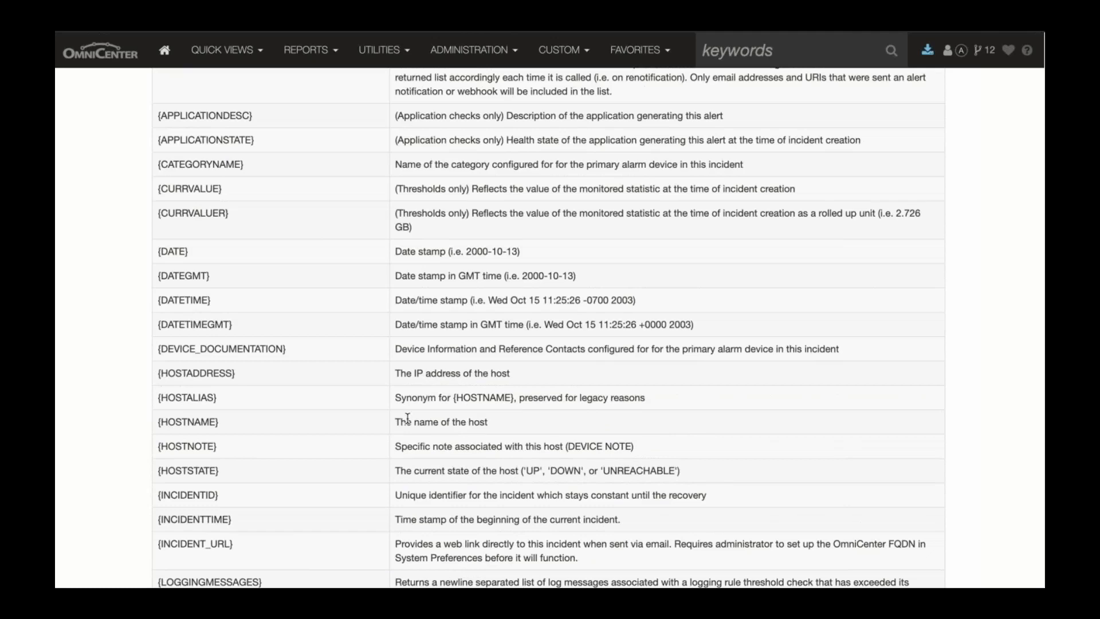
- Review the notification action groups, including Help Desk and the open_servicenow_ticket webhook
click(471, 49)
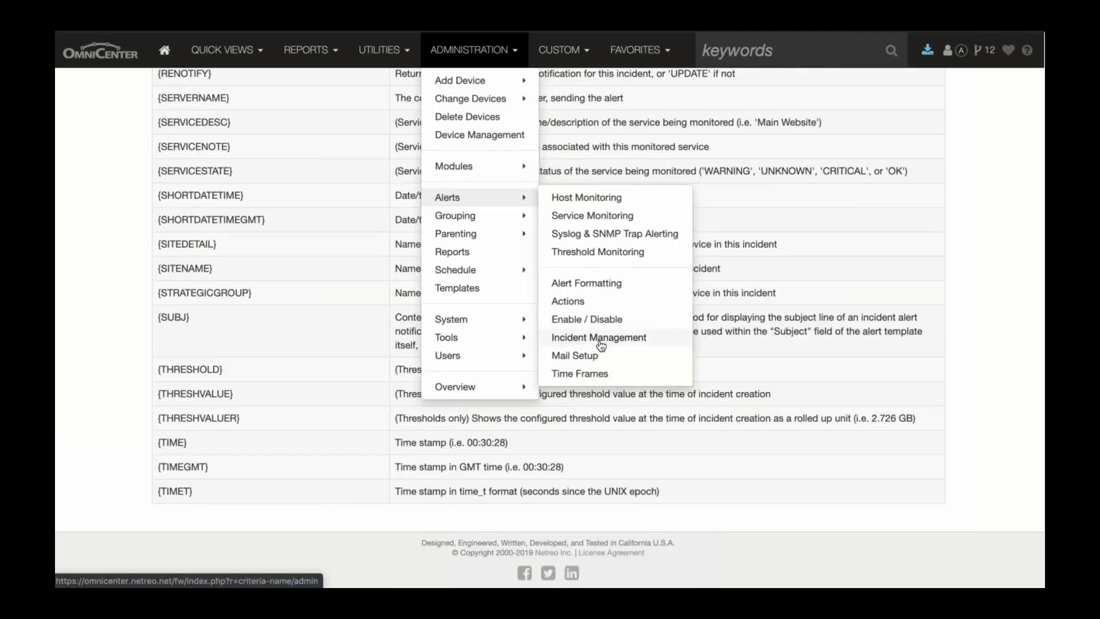
mouse_move(582, 302)
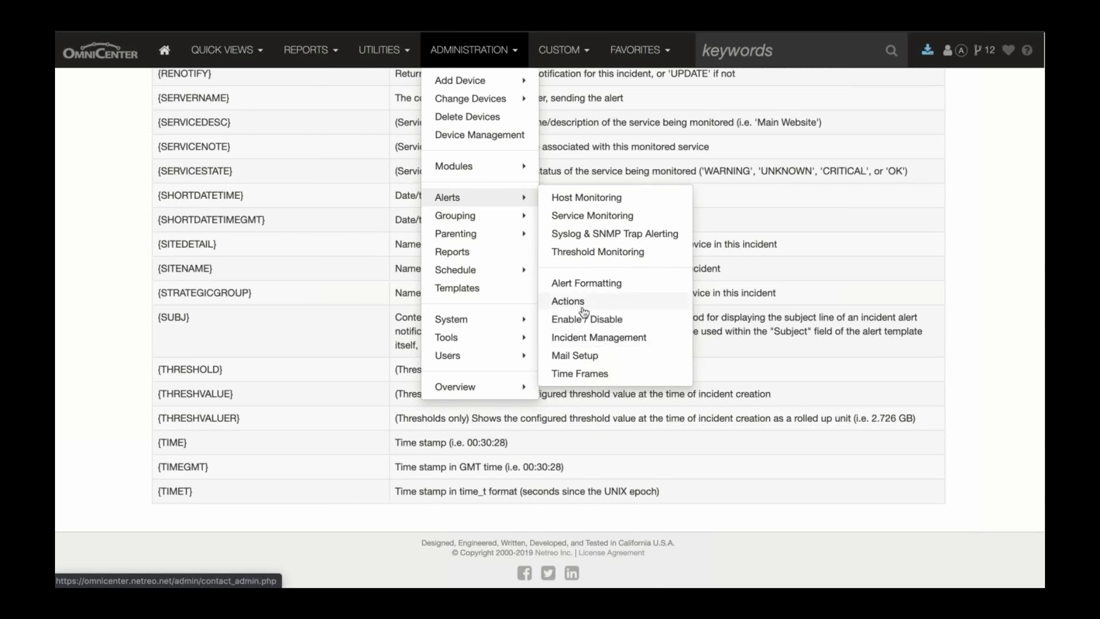
click(568, 302)
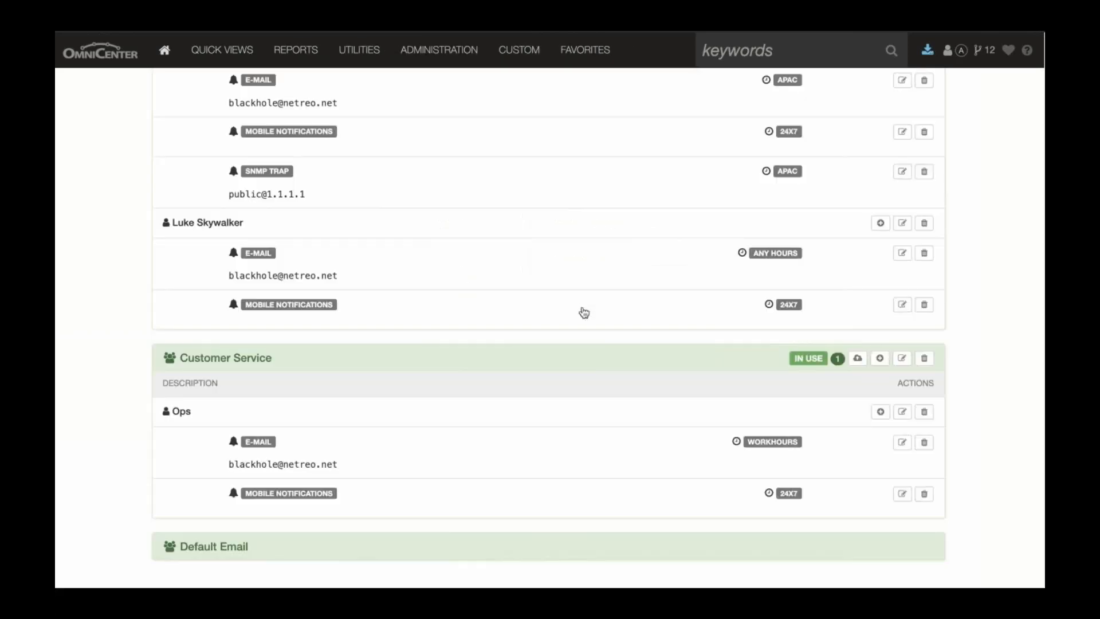
scroll(up, 3)
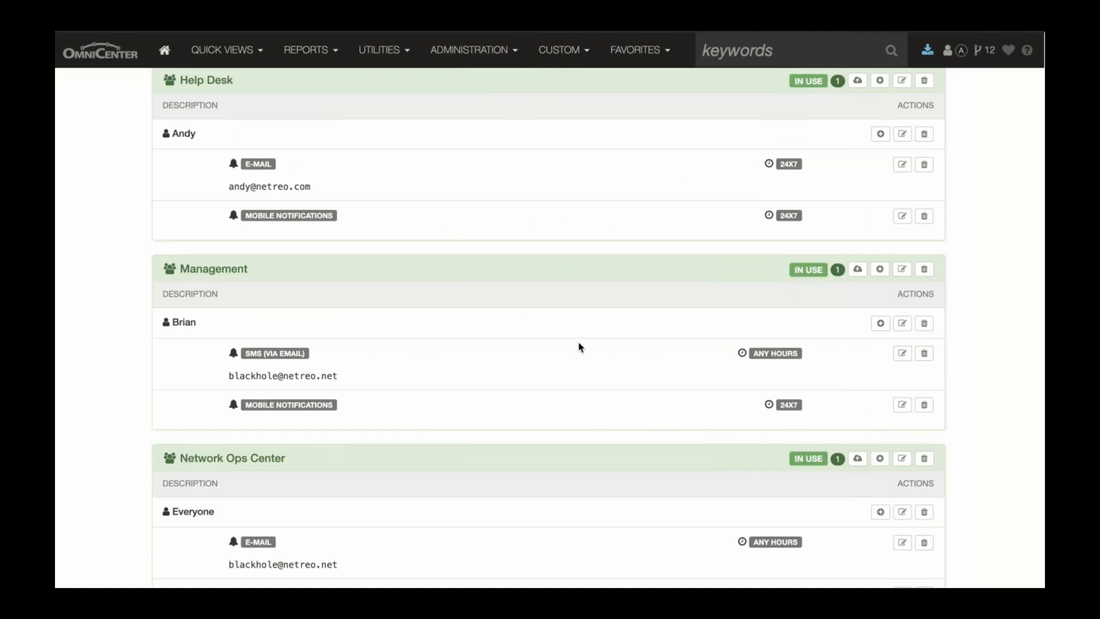
scroll(down, 3)
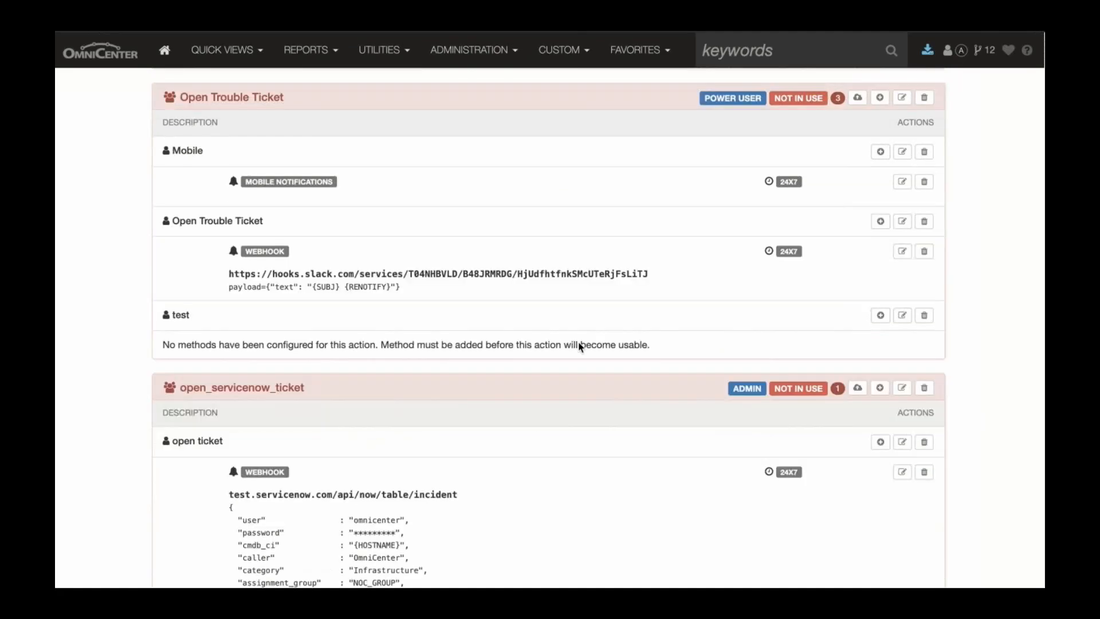
scroll(down, 3)
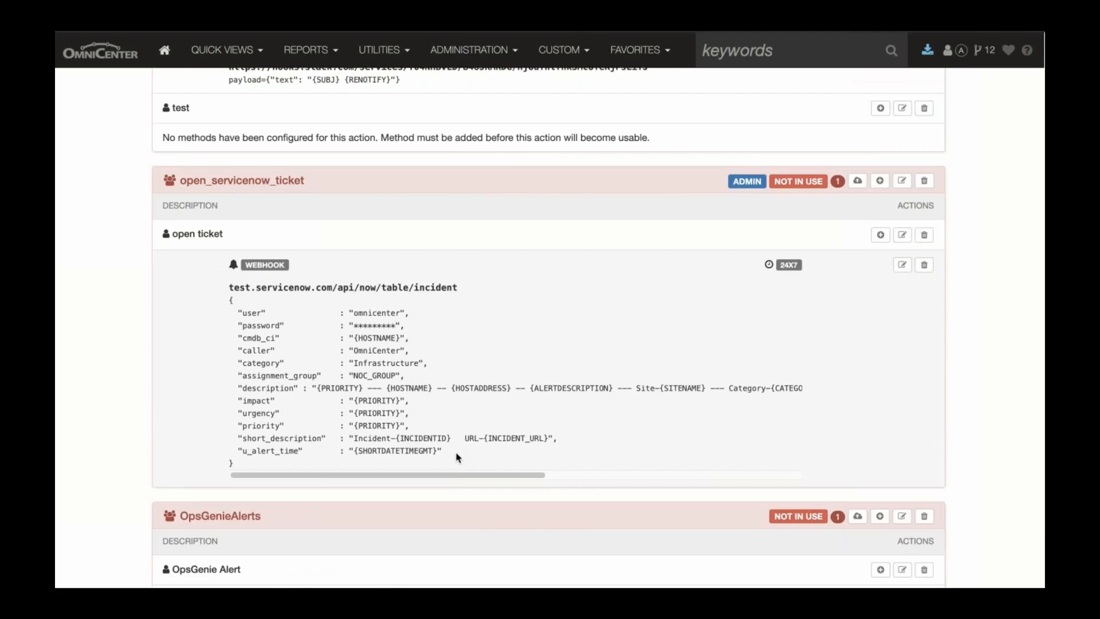
mouse_move(457, 490)
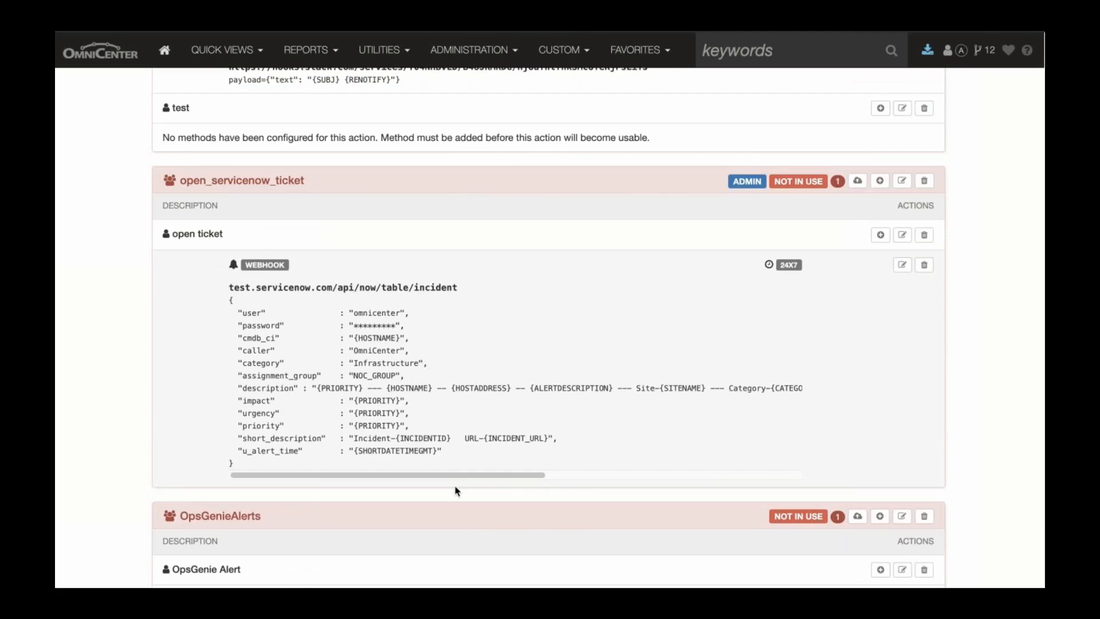